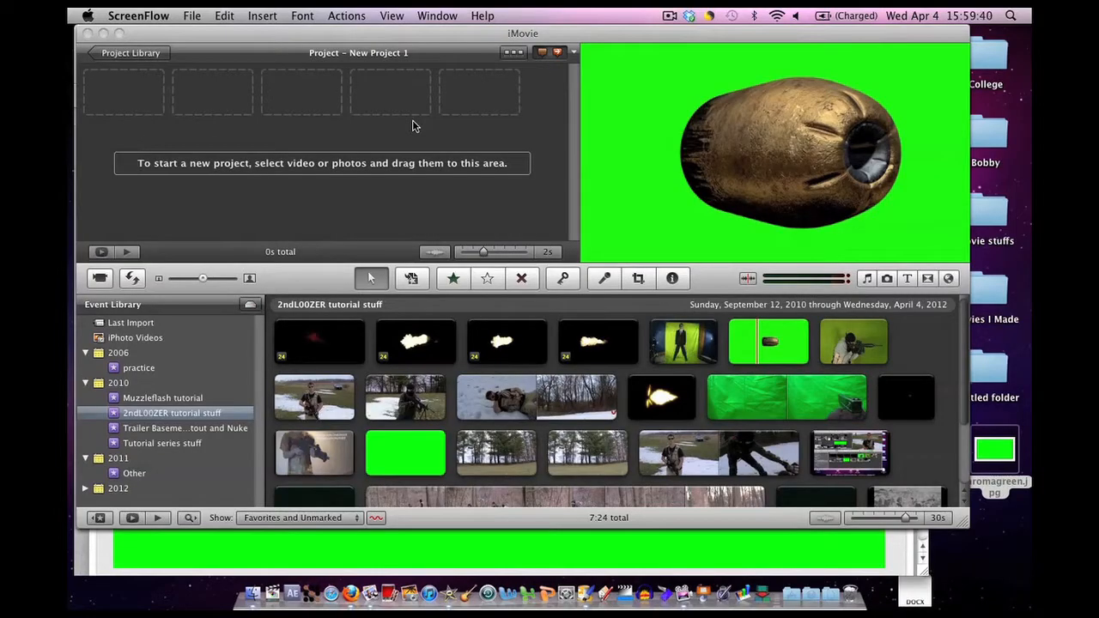
mouse_move(443, 127)
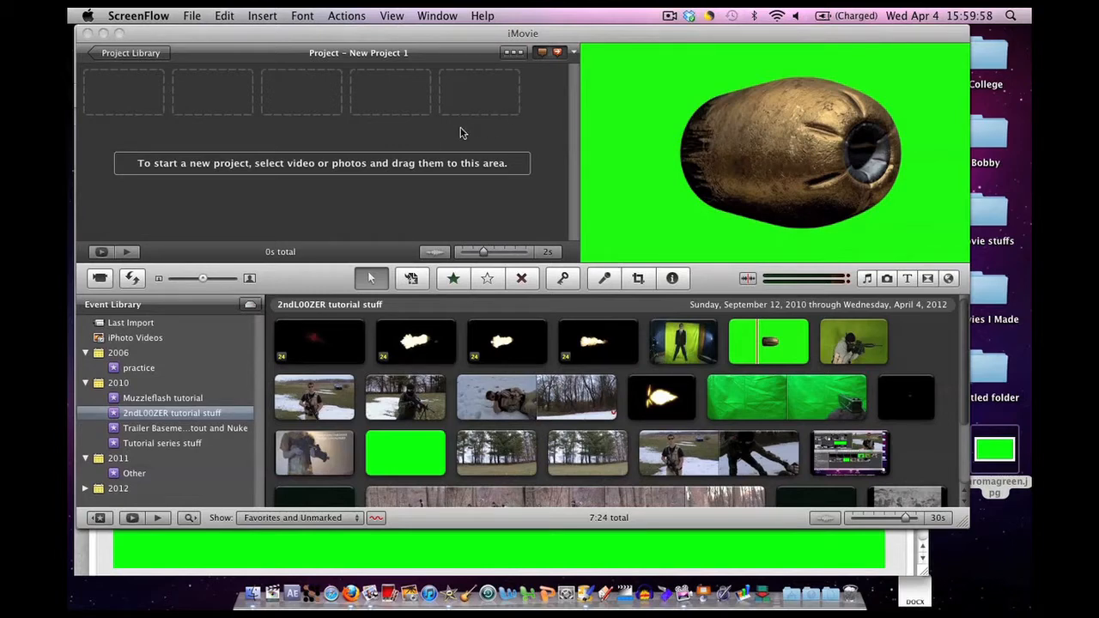
mouse_move(639, 180)
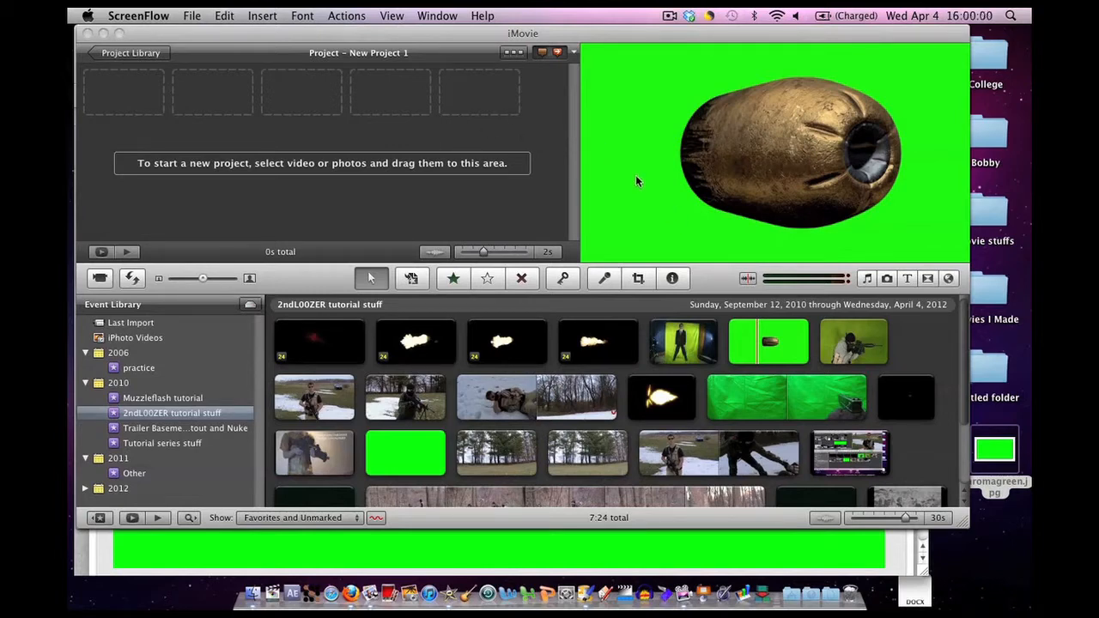
mouse_move(864, 225)
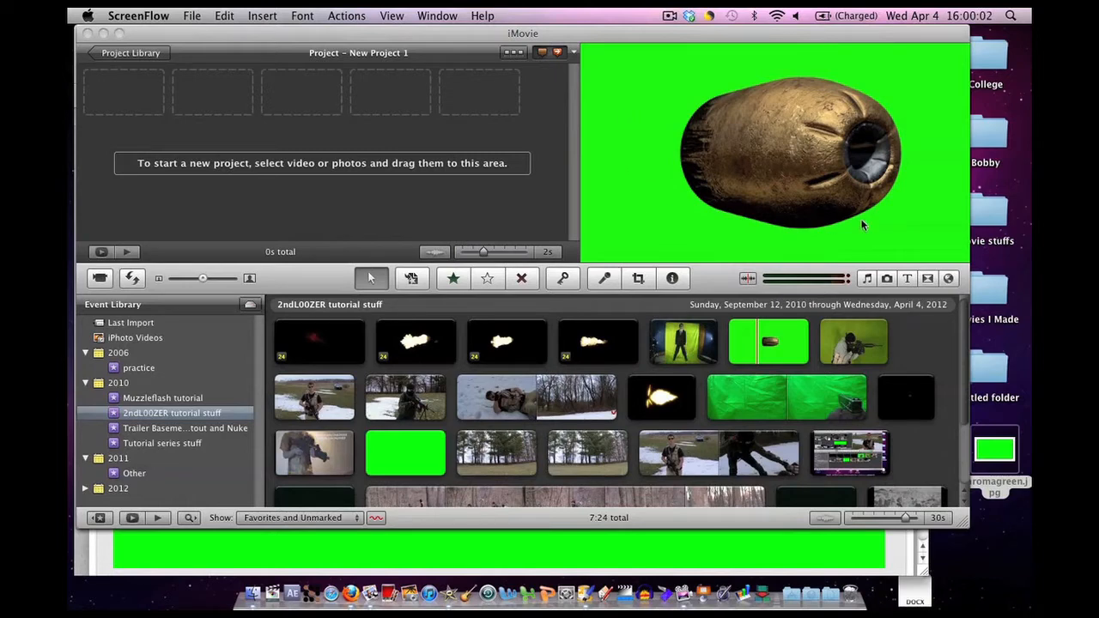
mouse_move(674, 104)
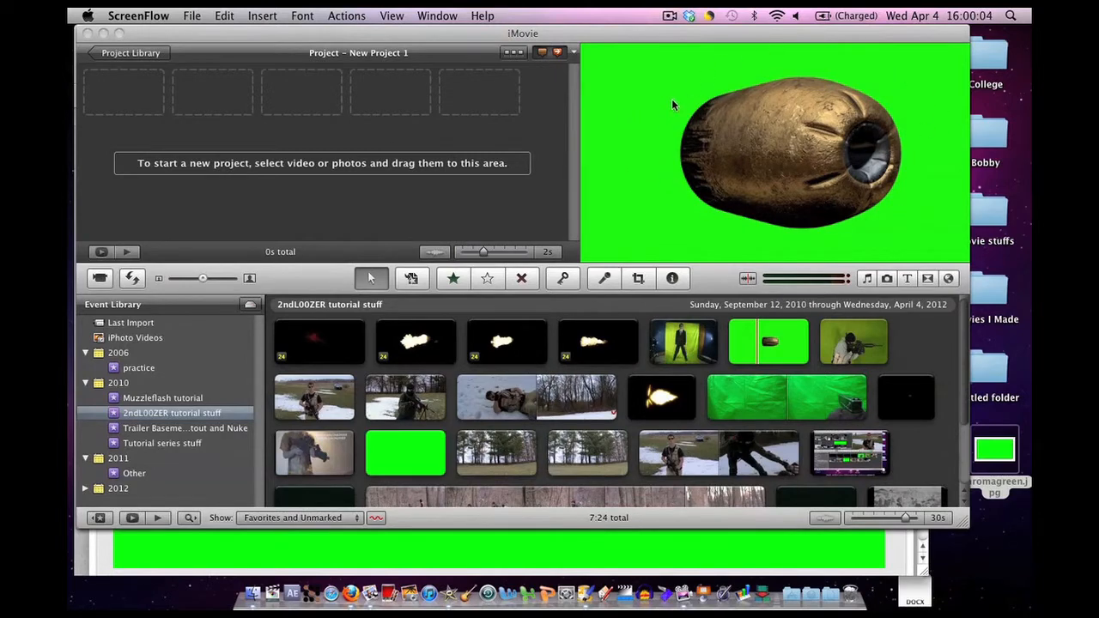
mouse_move(993, 387)
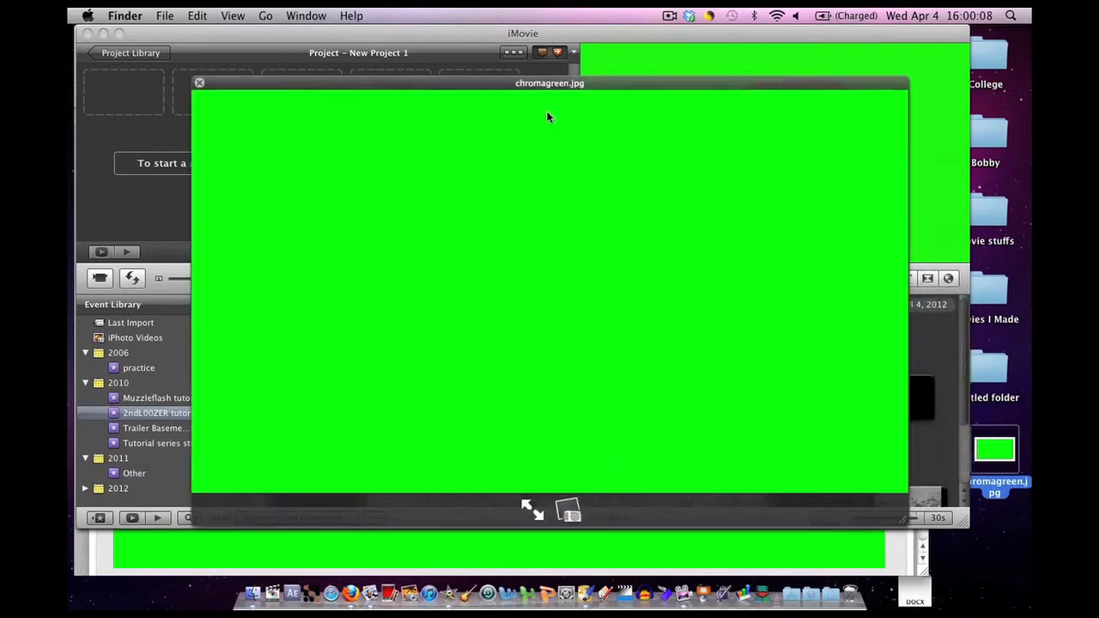
mouse_move(748, 220)
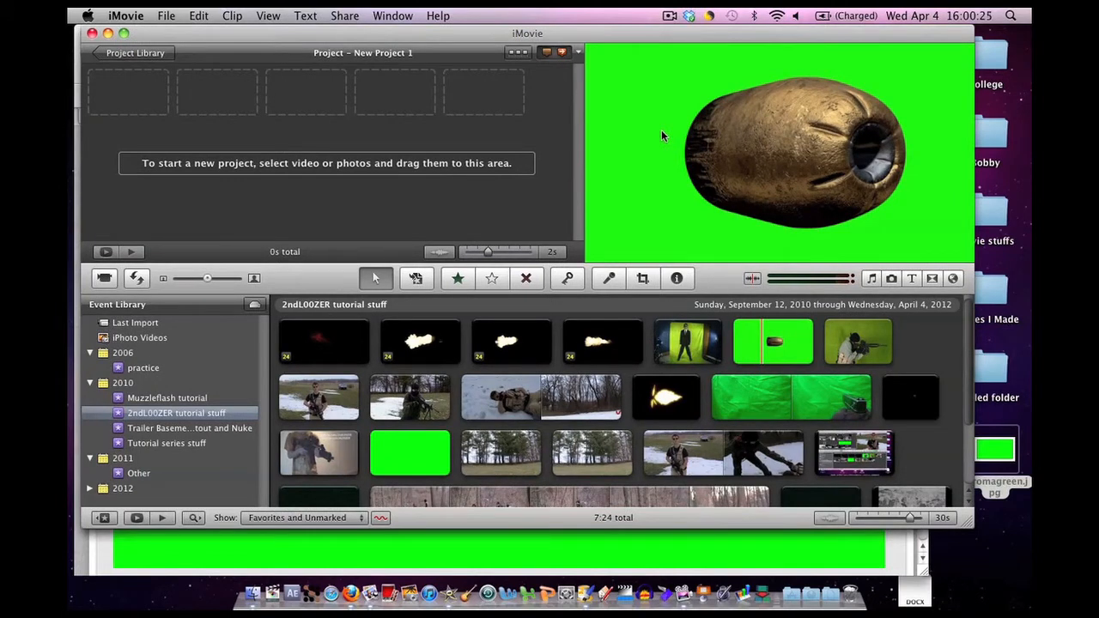
mouse_move(627, 129)
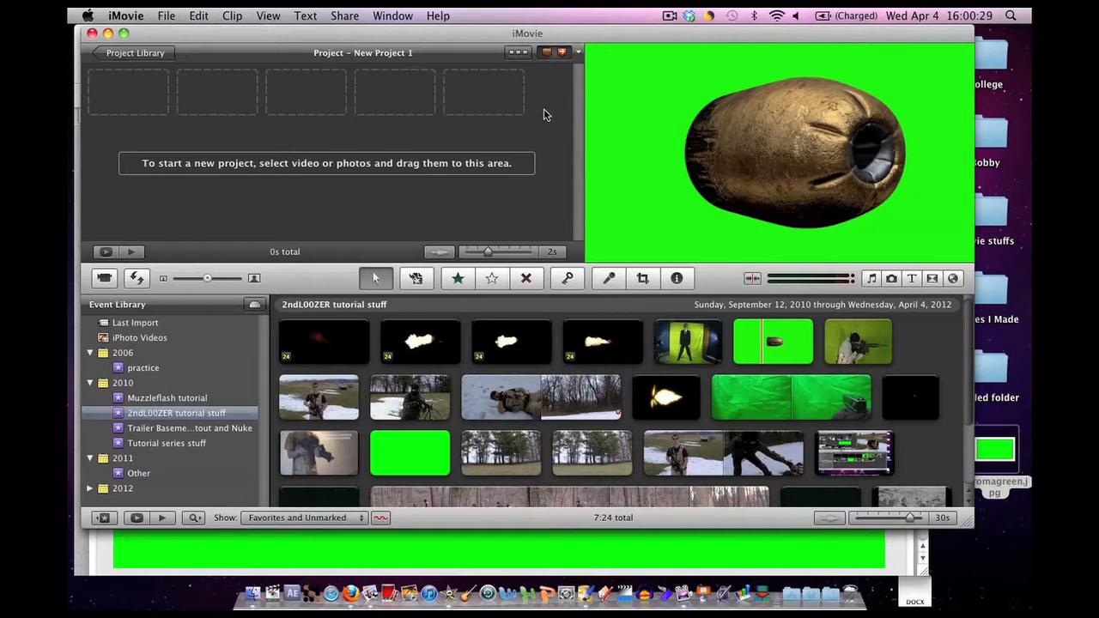
mouse_move(601, 96)
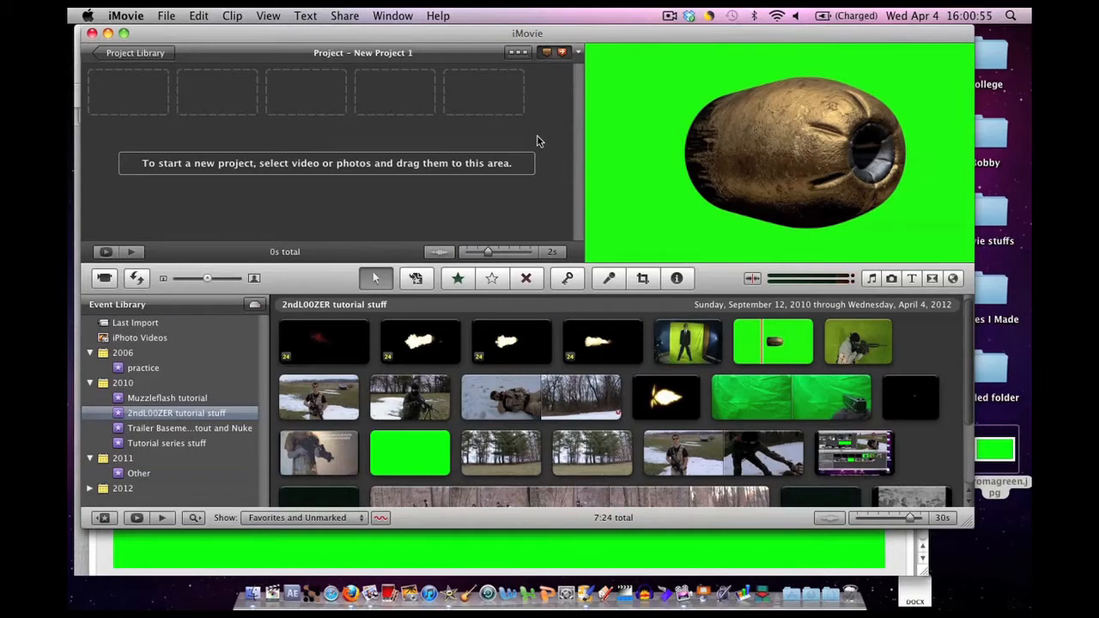
mouse_move(654, 186)
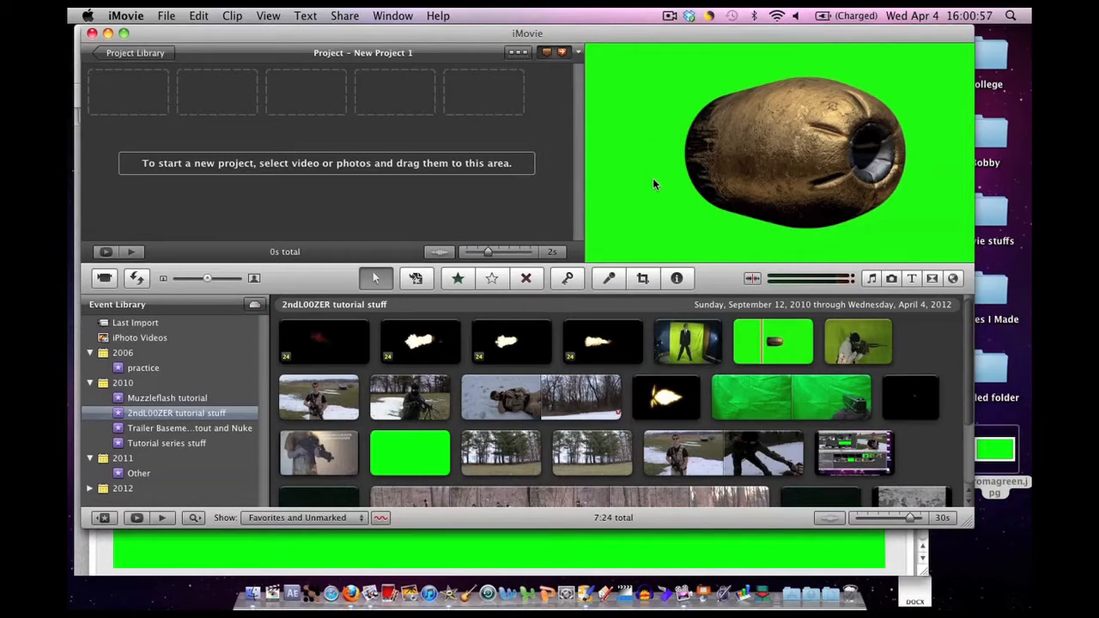
mouse_move(651, 189)
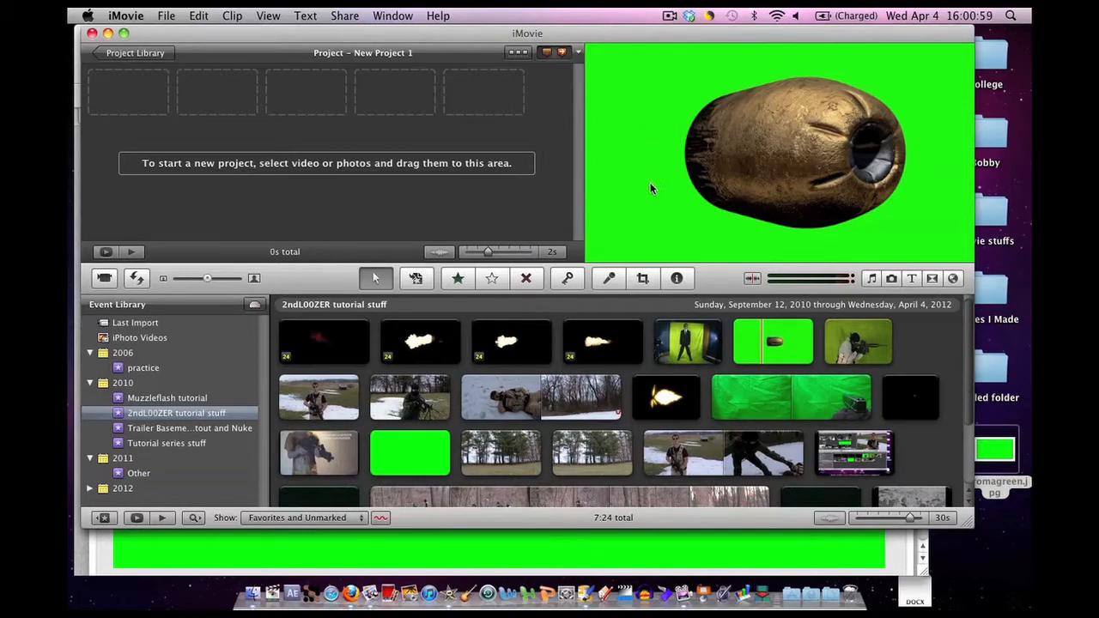
mouse_move(340, 597)
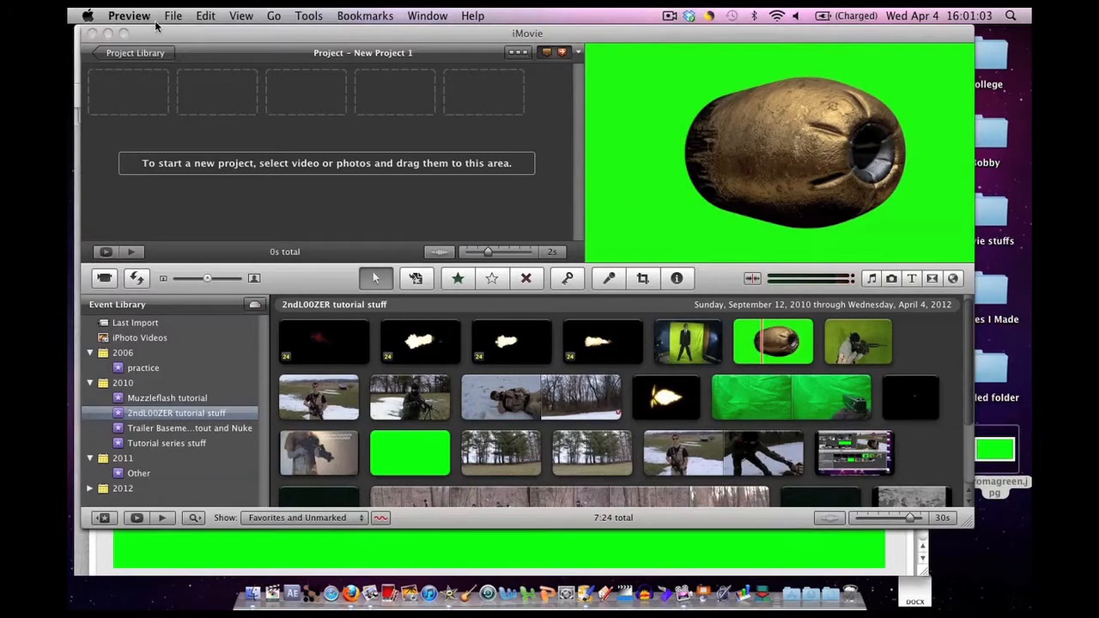
mouse_move(371, 592)
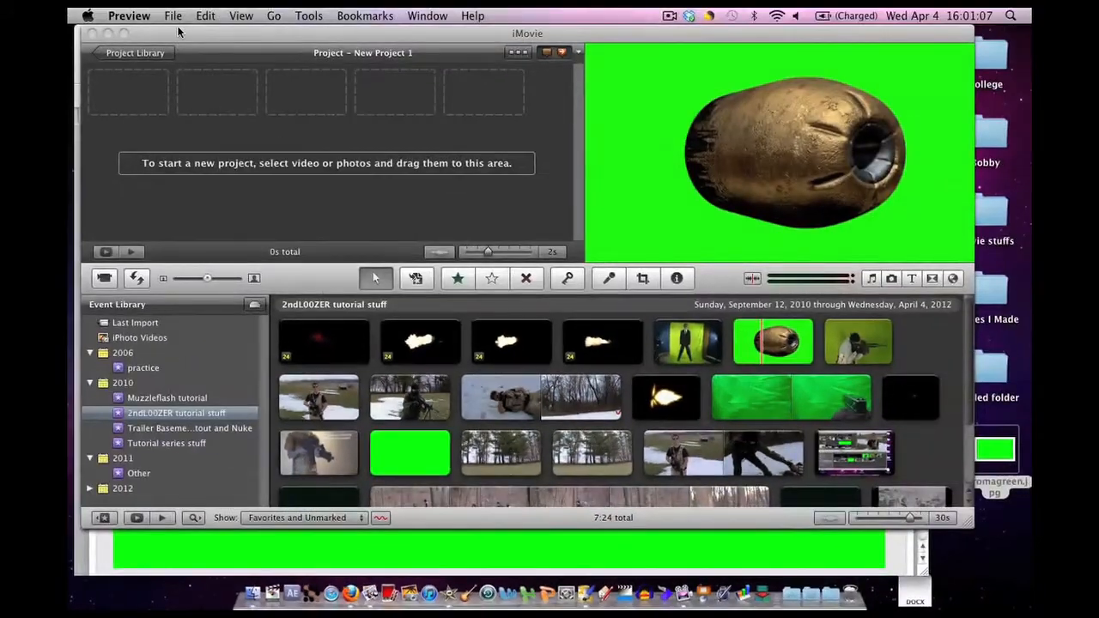
Step: Create a new Preview image from the clipboard screenshot of the iMovie window
click(172, 16)
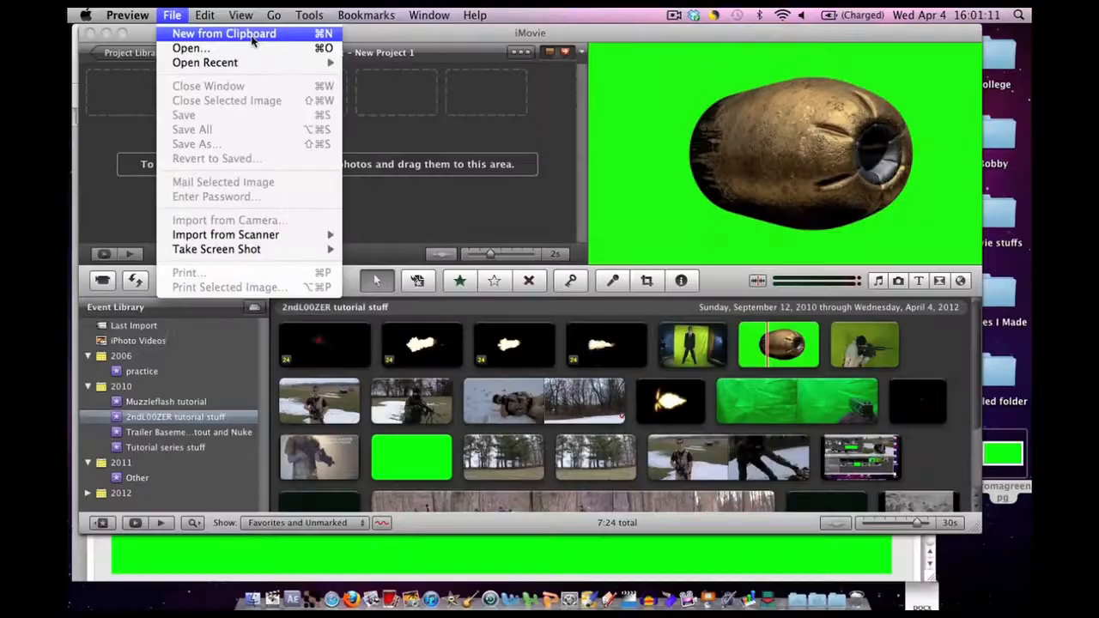
click(347, 115)
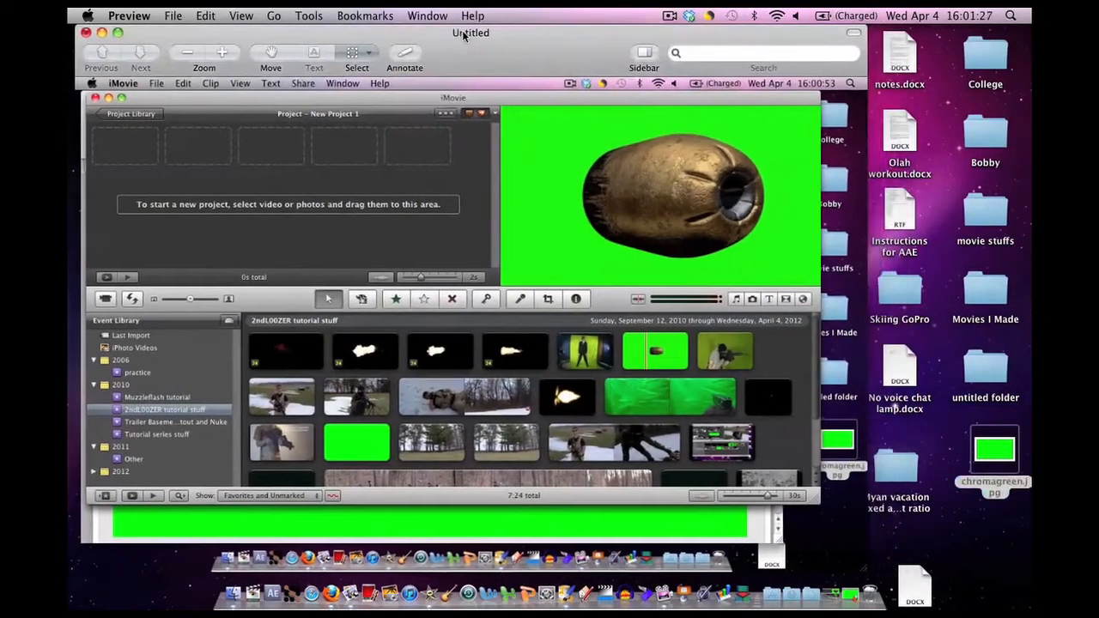
Step: Save the capture to the Desktop as a JPEG named 'screen of bullet'
click(171, 15)
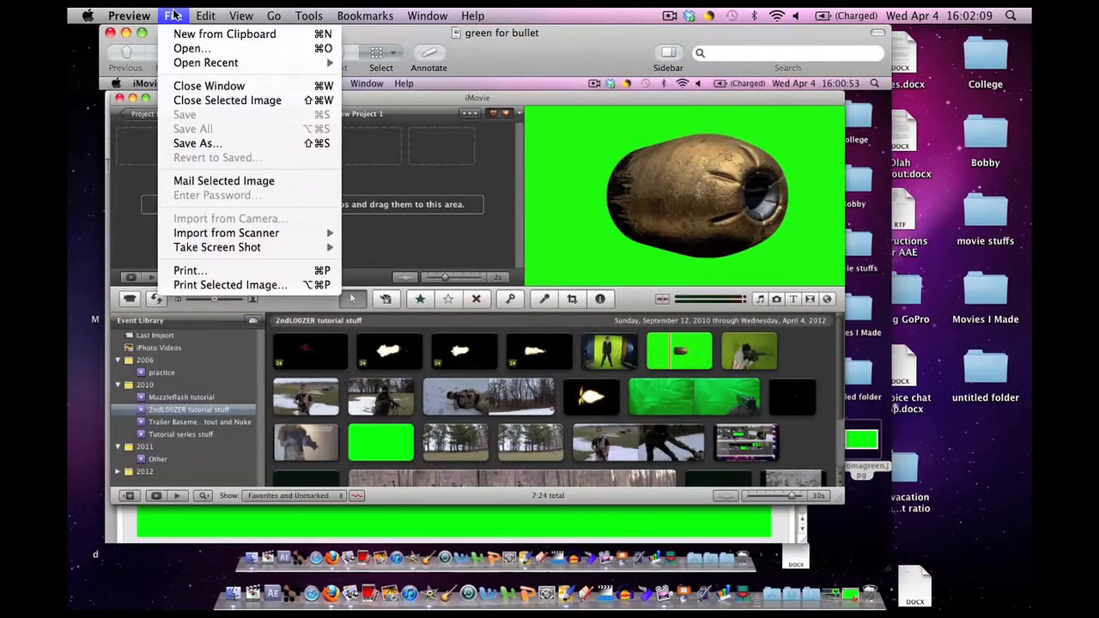
click(515, 261)
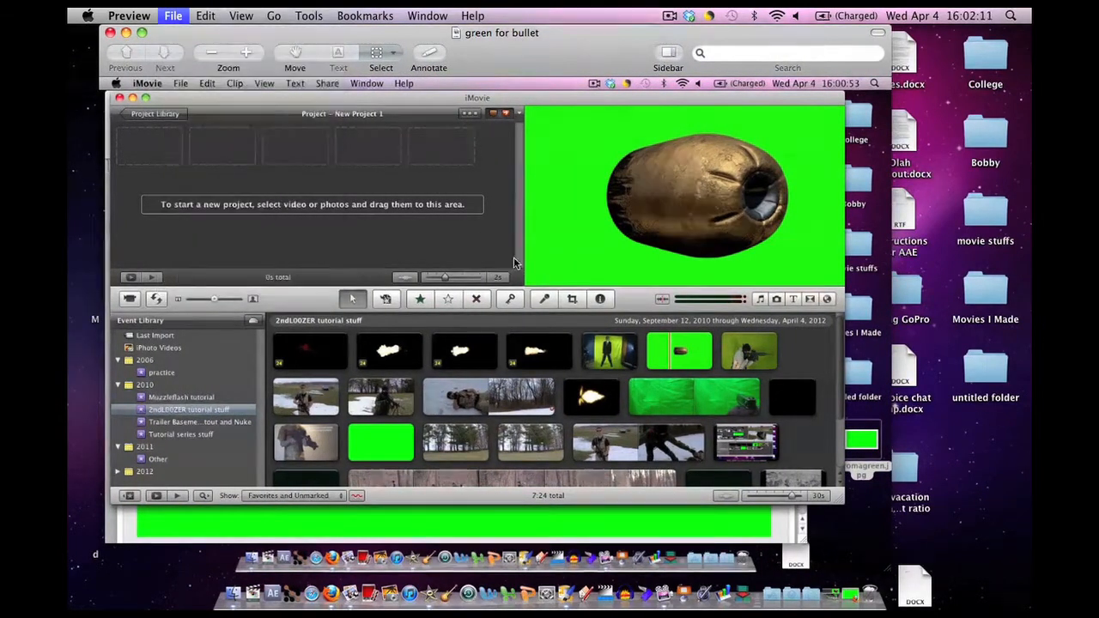
click(448, 279)
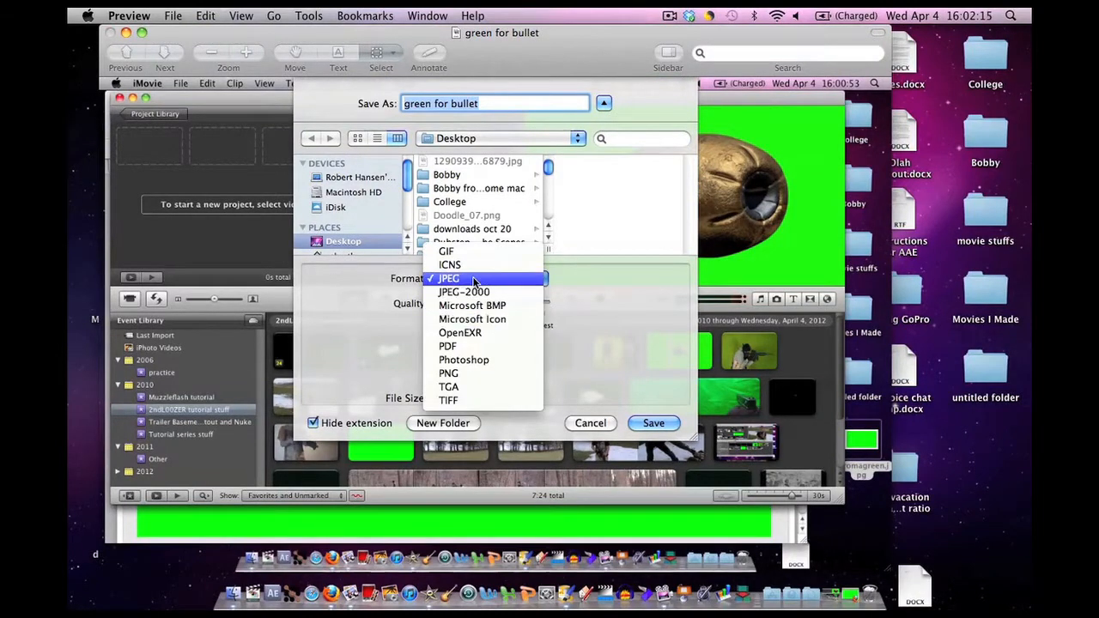
click(448, 278)
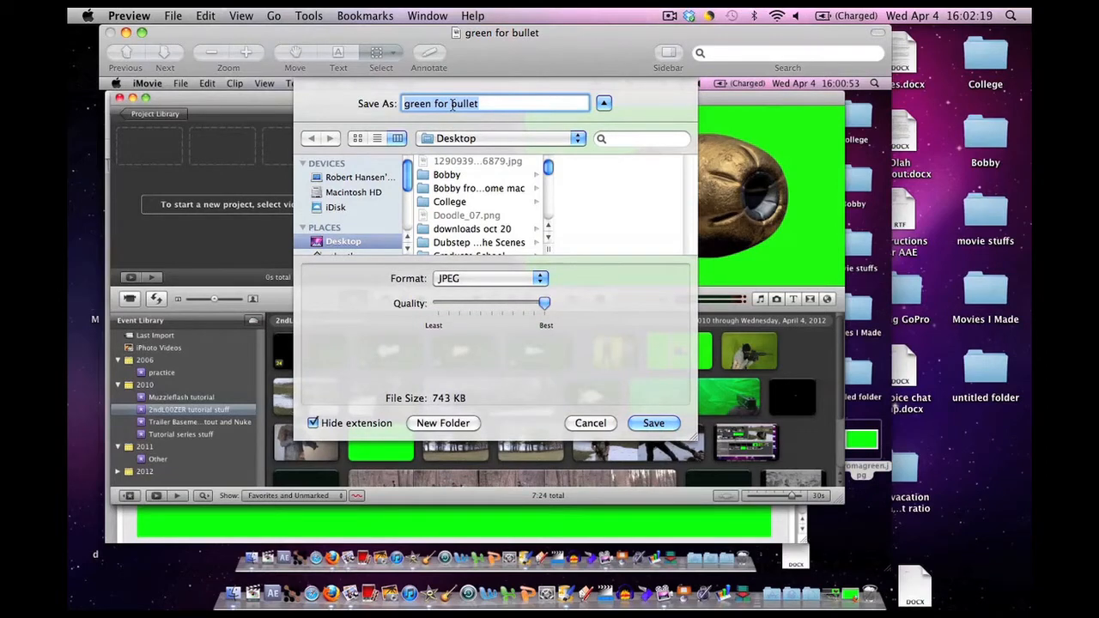
text(screen of)
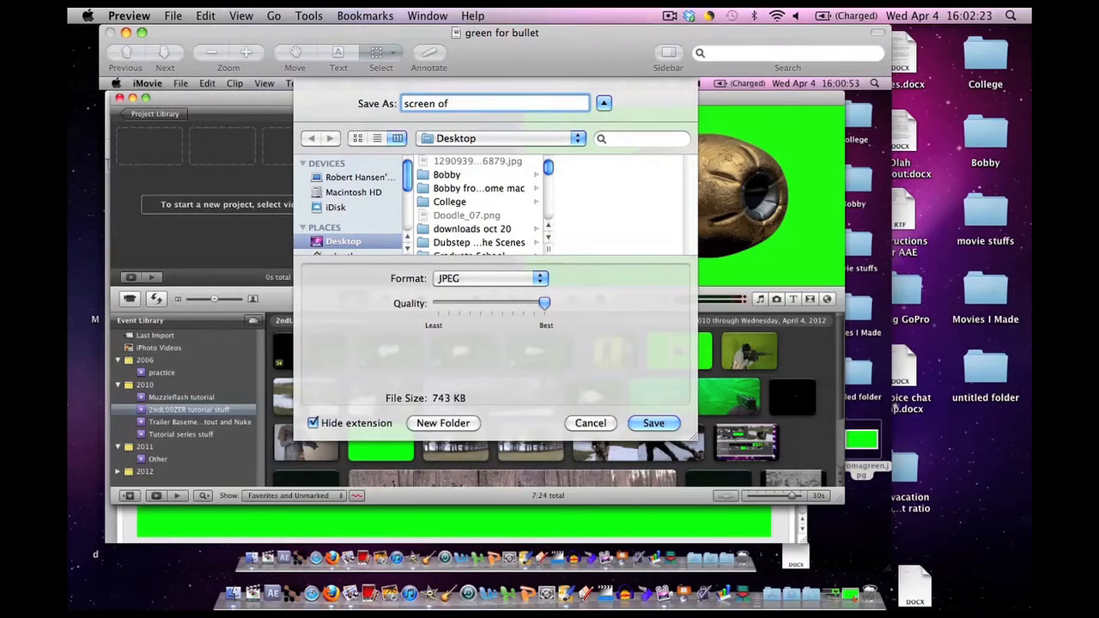
text(bullet)
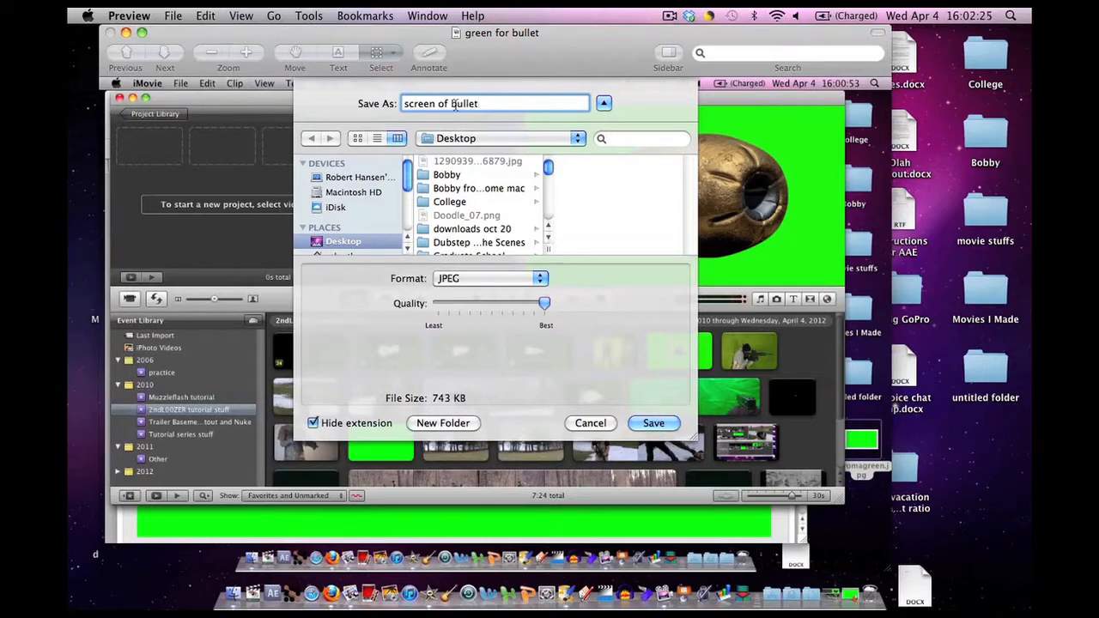
click(653, 423)
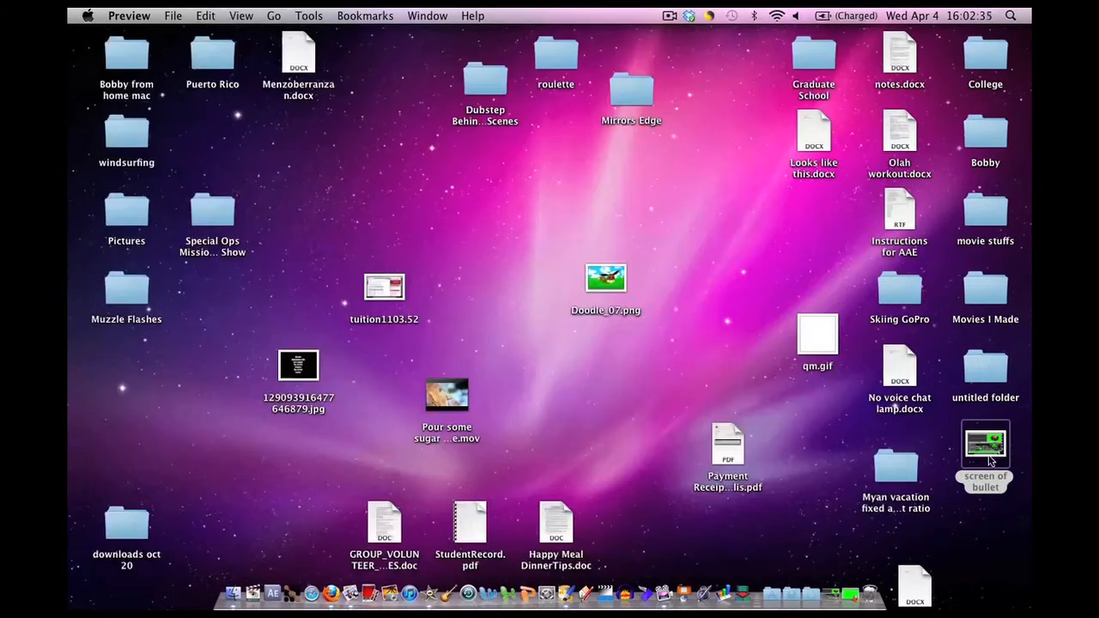
Step: Bring up the file actions for 'screen of bullet' on the Desktop to open it in Paintbrush
right_click(986, 443)
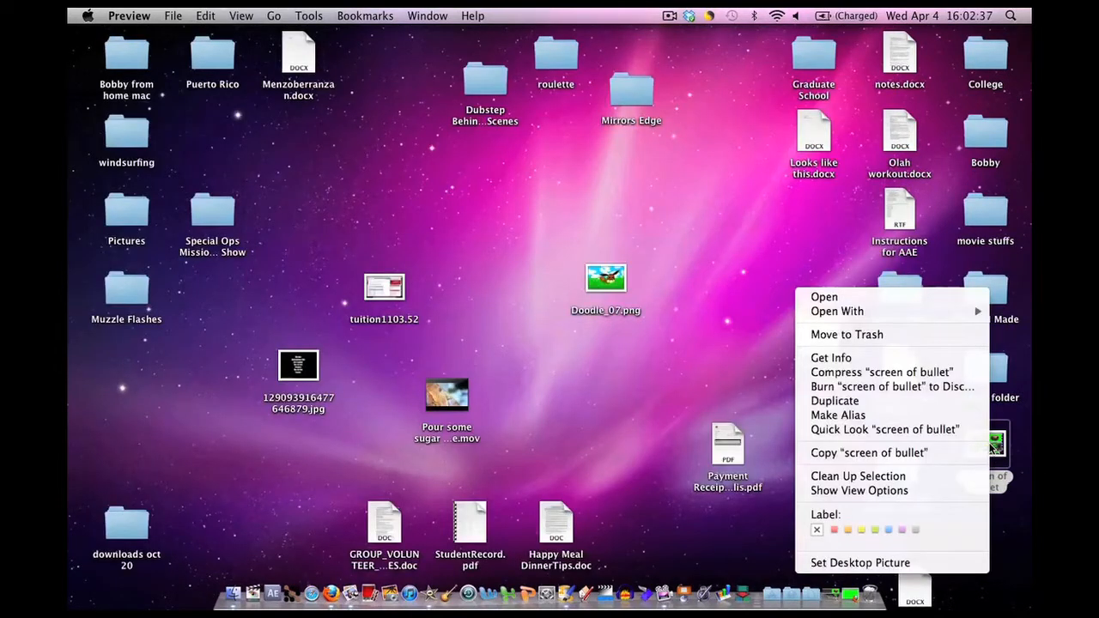
mouse_move(994, 450)
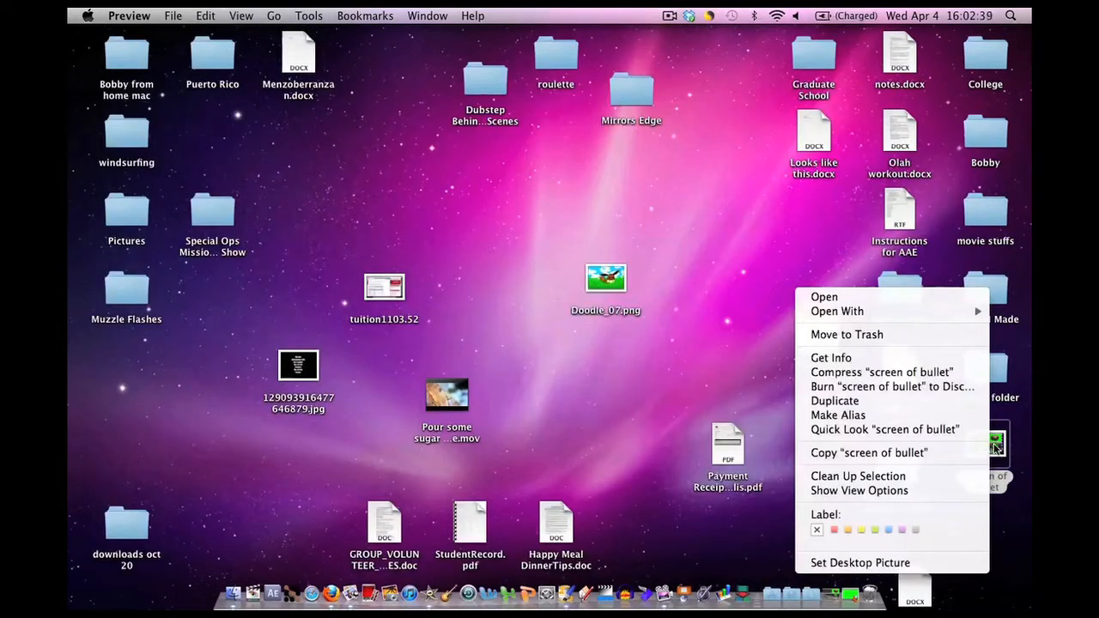
mouse_move(877, 323)
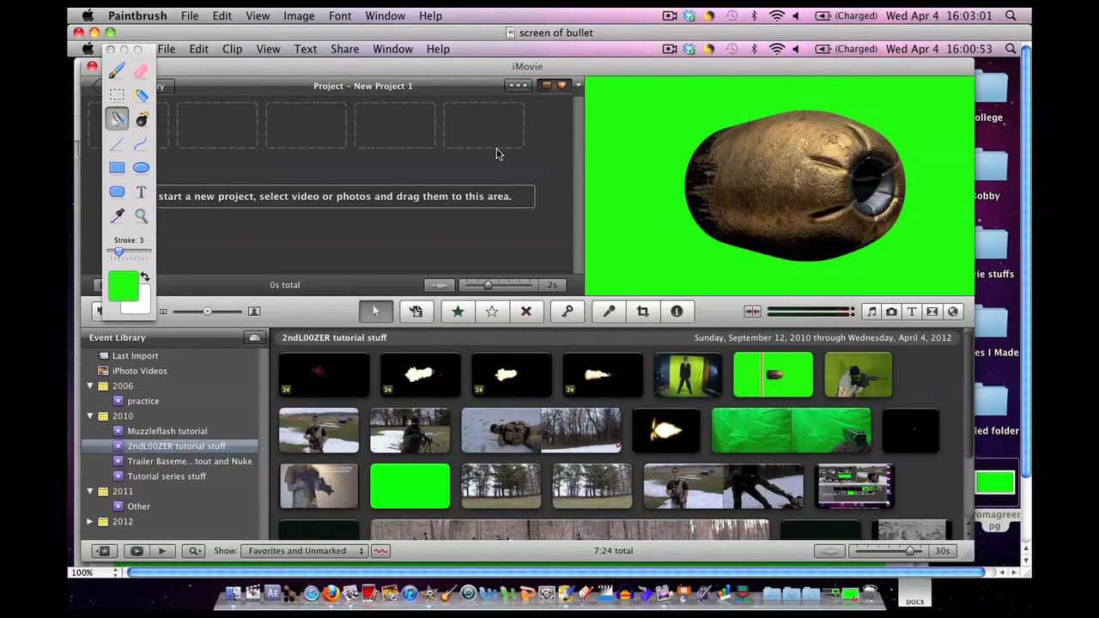
mouse_move(529, 147)
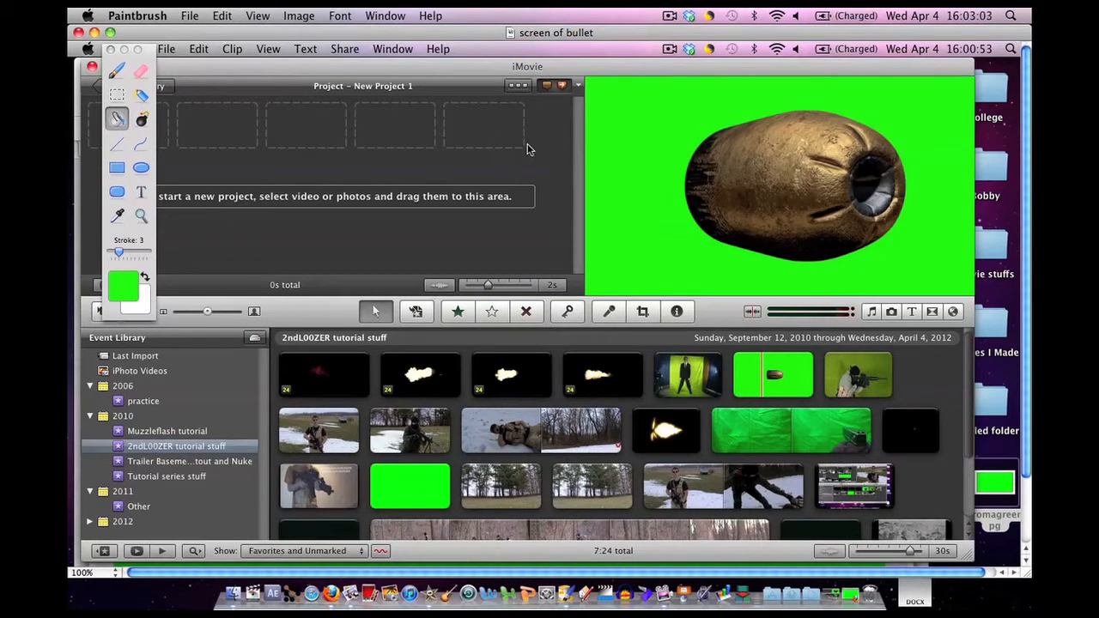
mouse_move(445, 154)
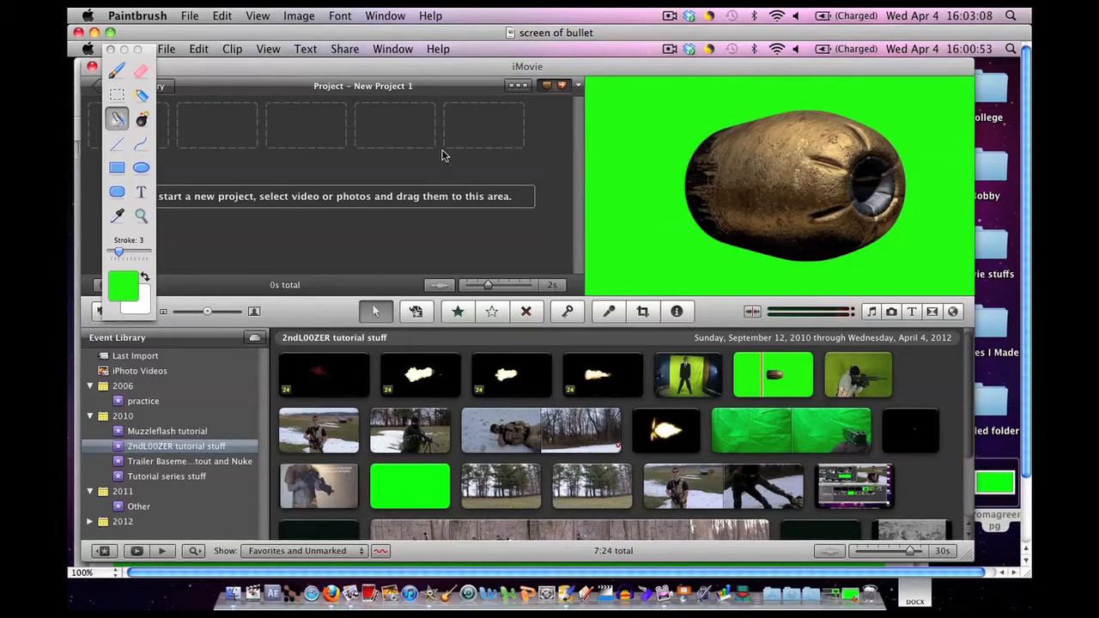
mouse_move(433, 151)
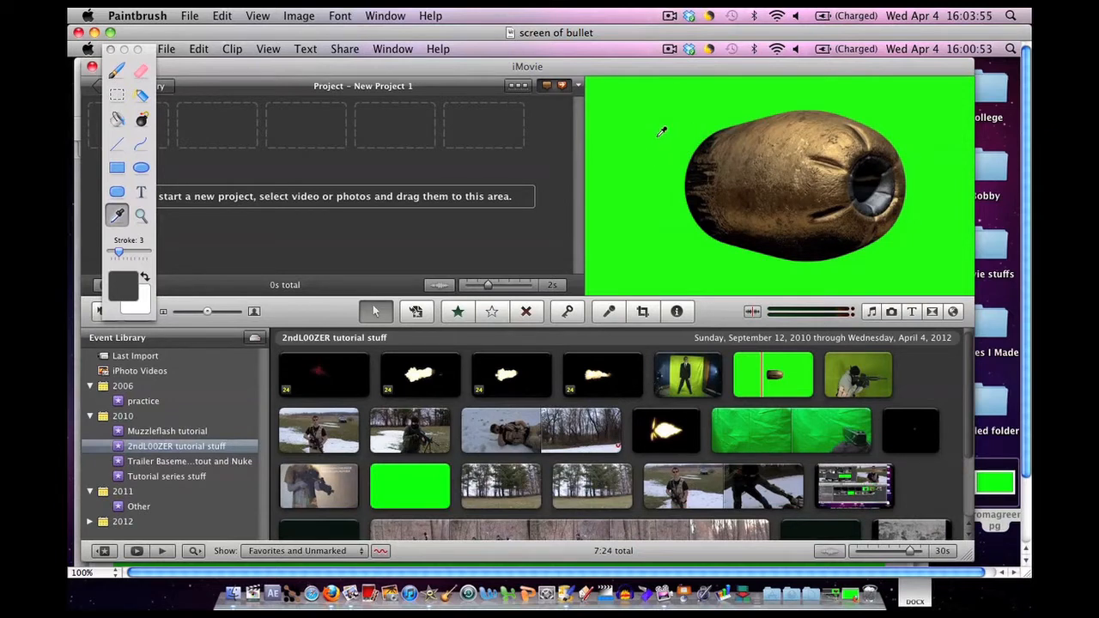
Step: Sample the green screen colour with the eyedropper and start a new 1280×720 image
click(661, 131)
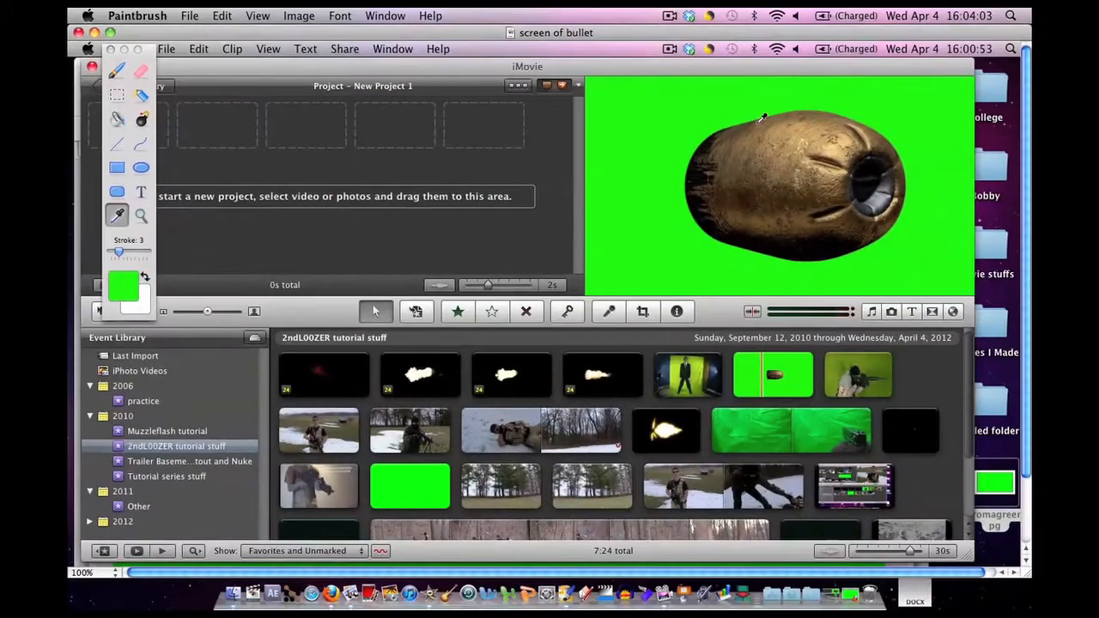
click(189, 16)
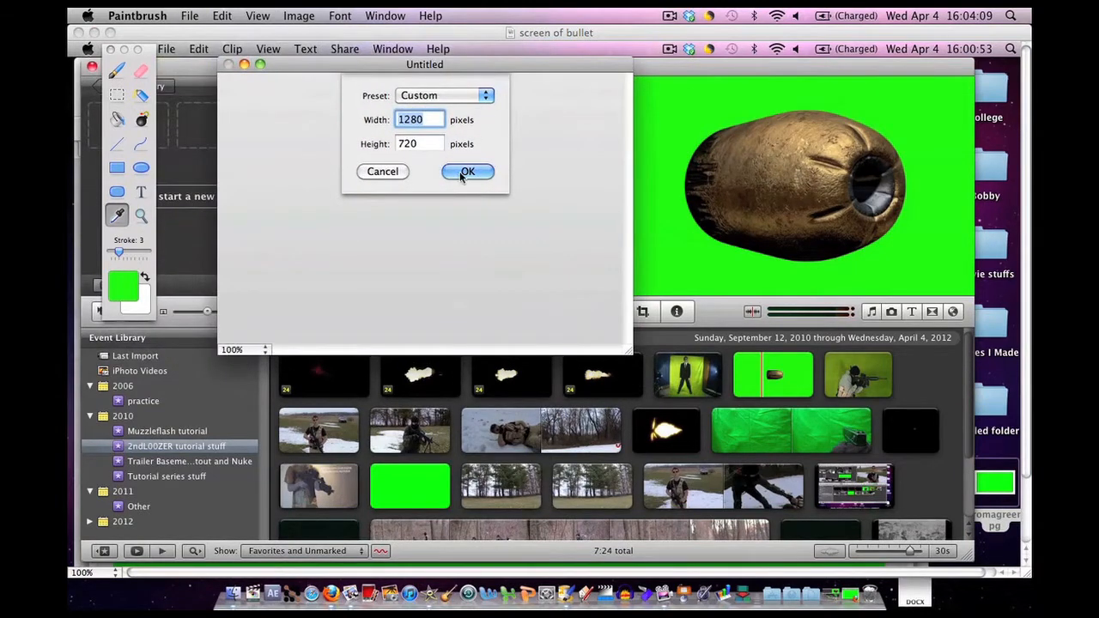
click(467, 172)
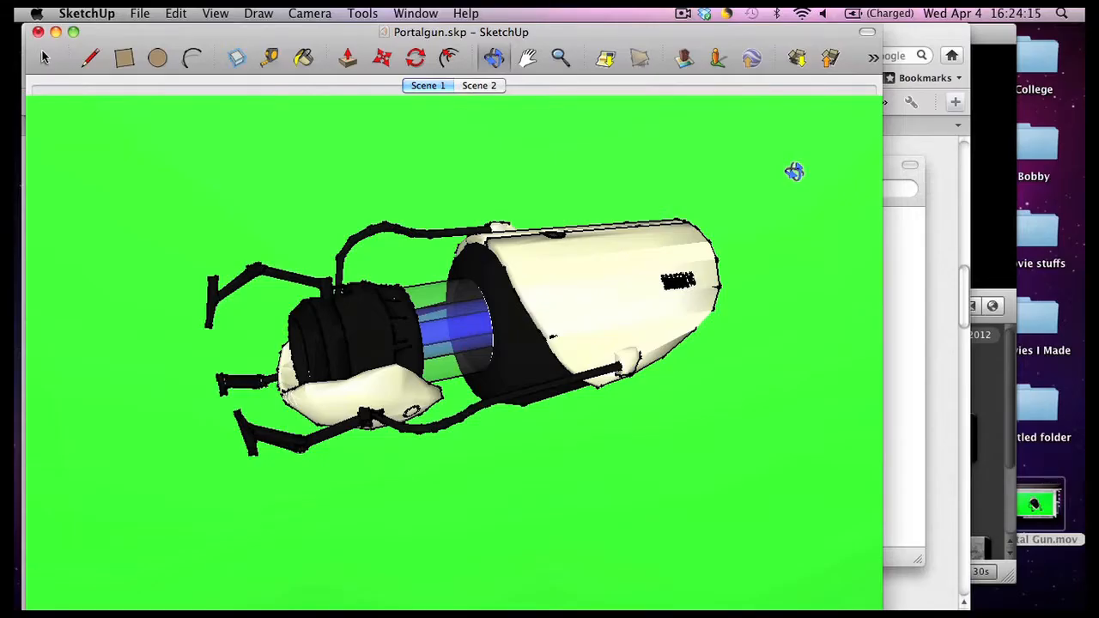
mouse_move(806, 177)
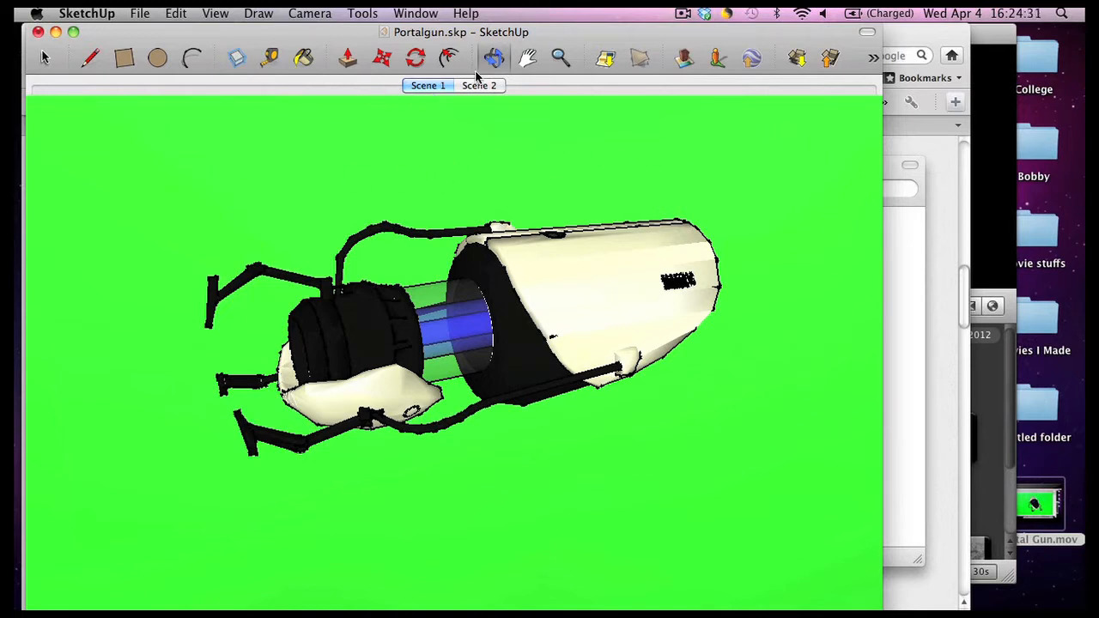
Step: Switch the portal gun model to the Scene 2 camera angle
click(477, 86)
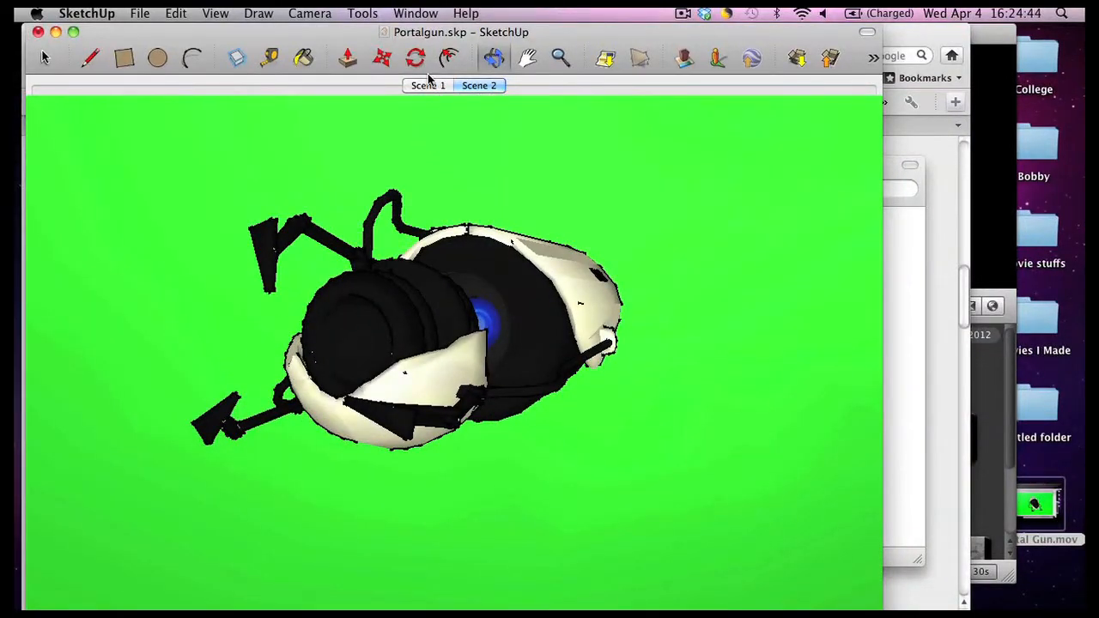
click(477, 86)
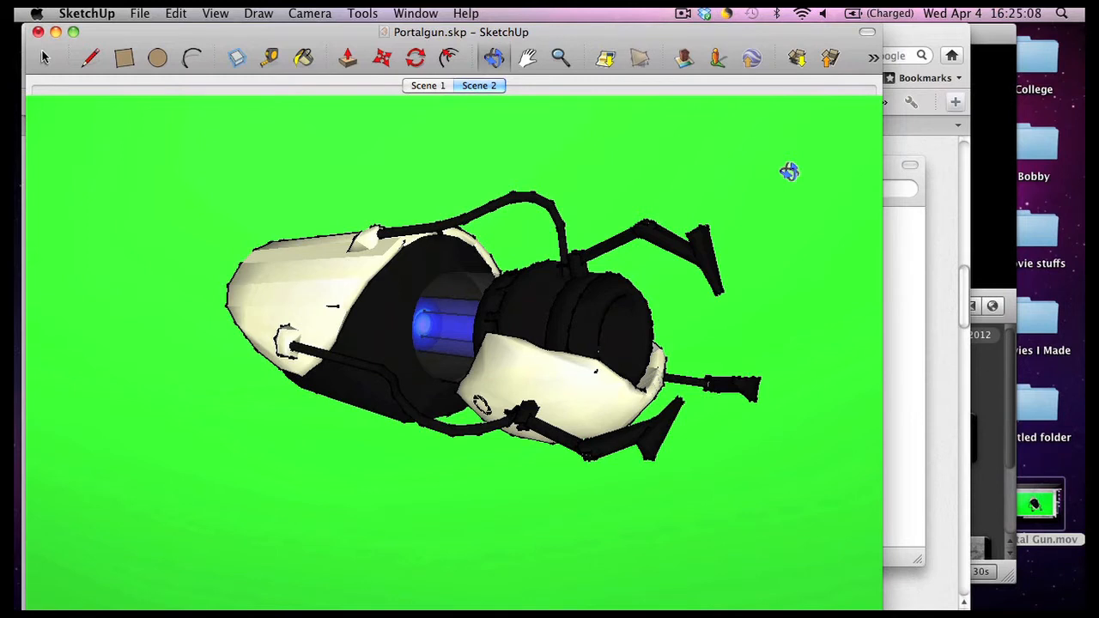
mouse_move(756, 168)
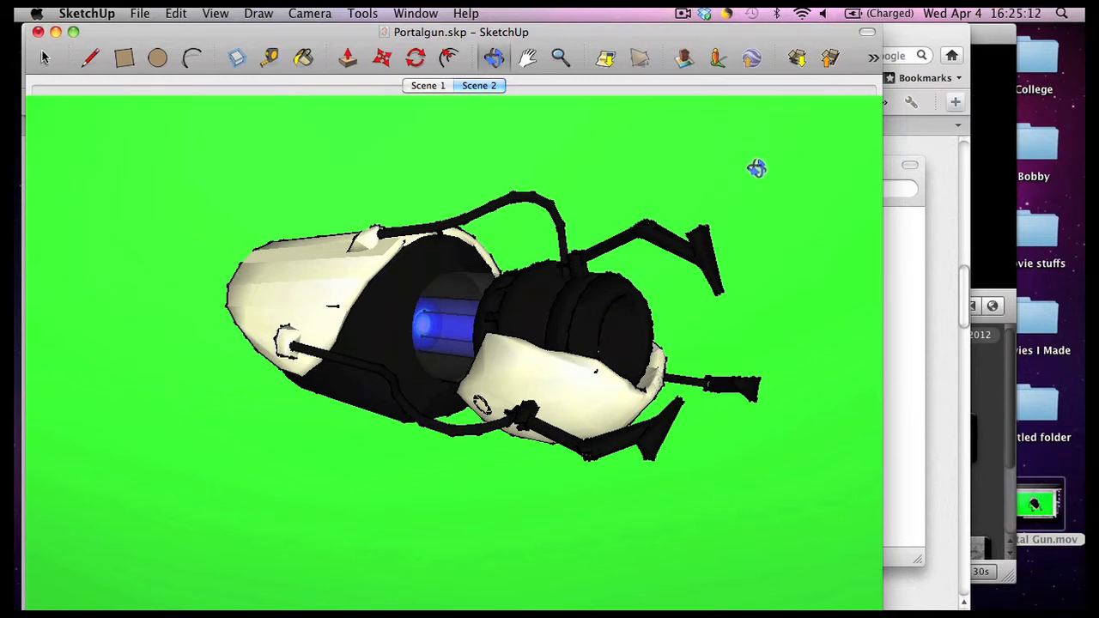
mouse_move(759, 171)
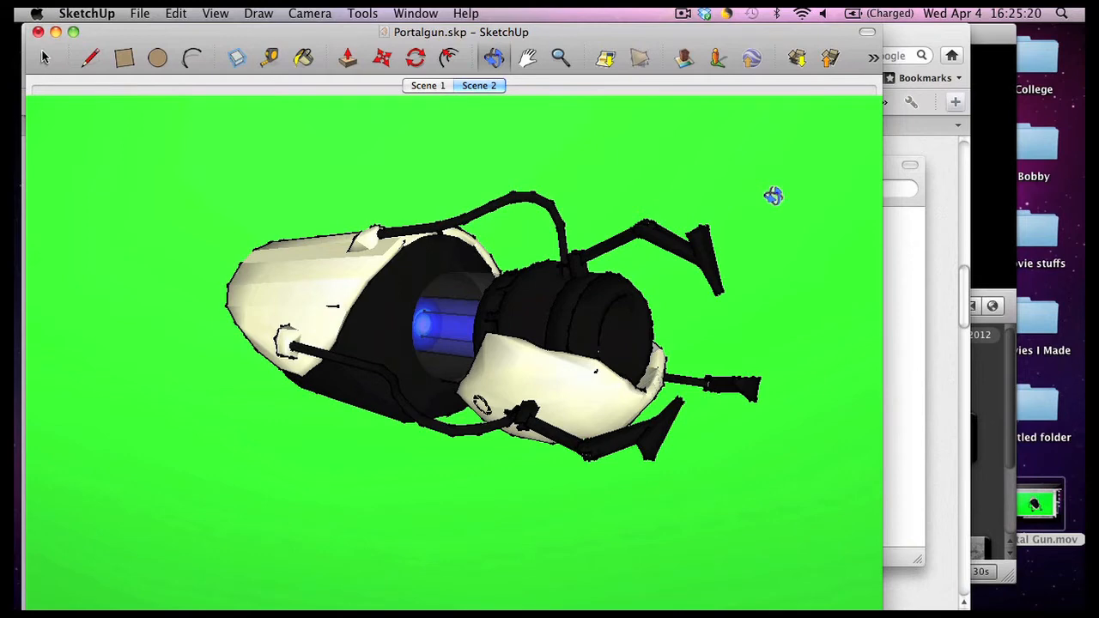
mouse_move(786, 184)
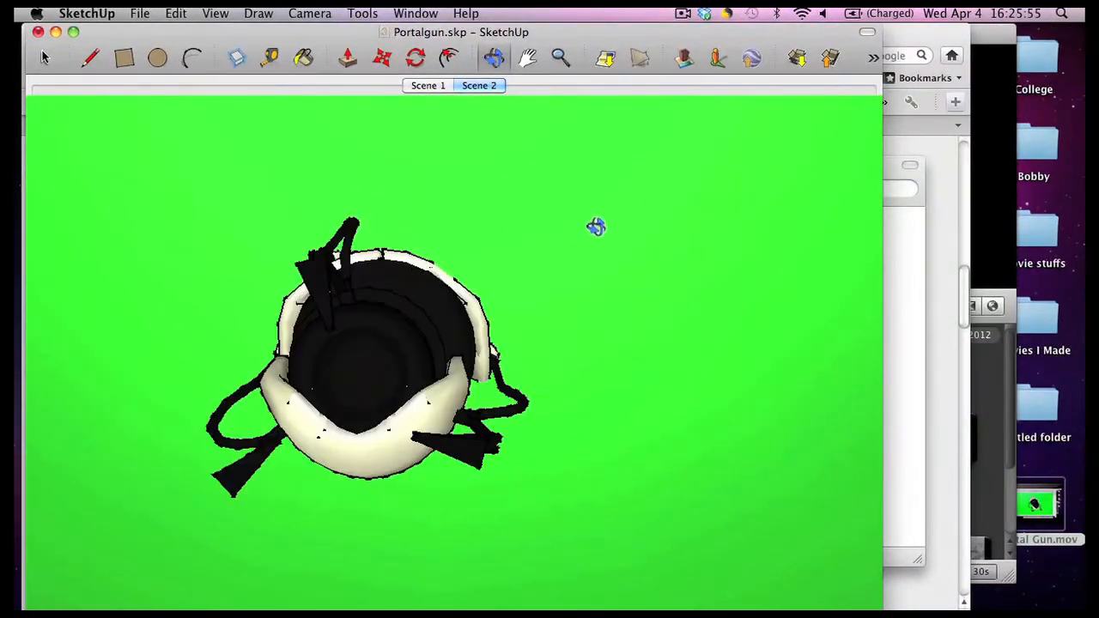
Step: Play the Scene 1 and Scene 2 transitions, finishing on Scene 1's side view
click(426, 86)
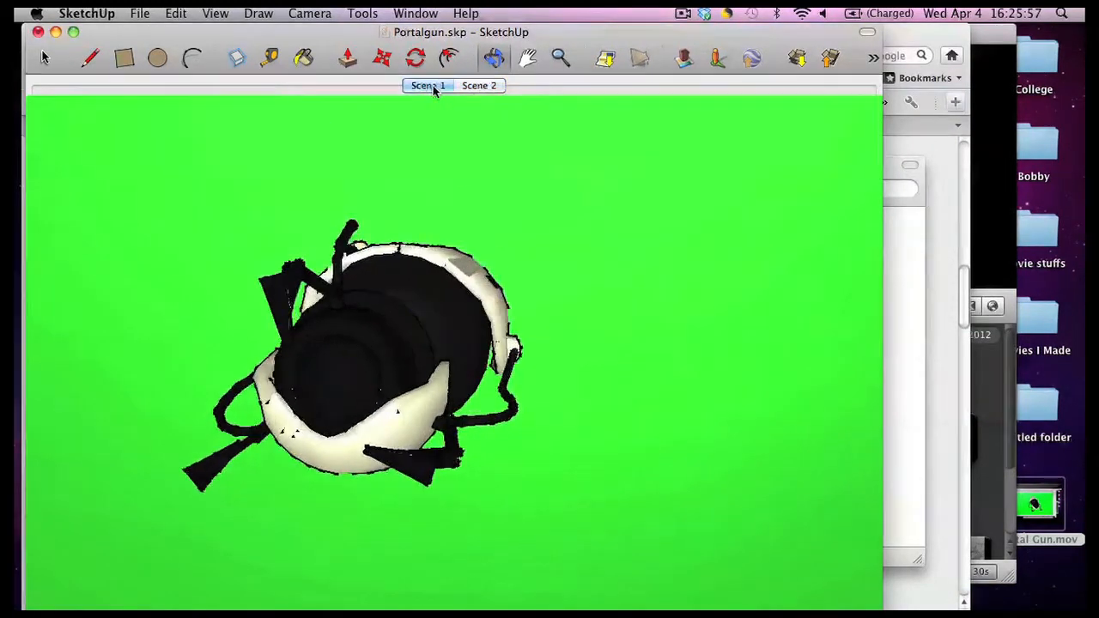
click(477, 86)
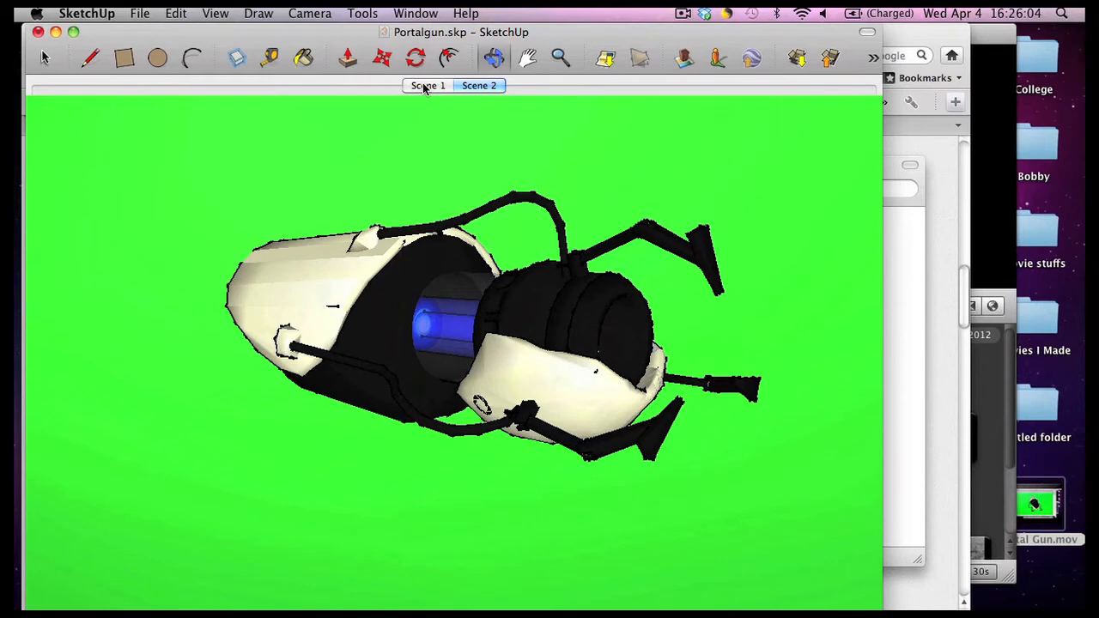
click(426, 86)
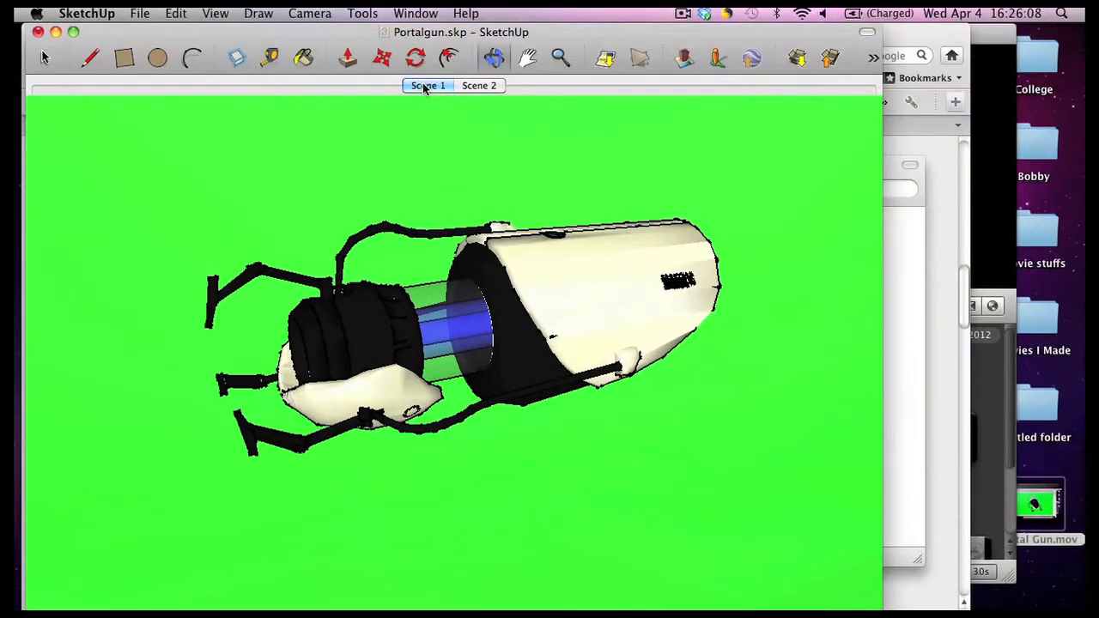
mouse_move(747, 163)
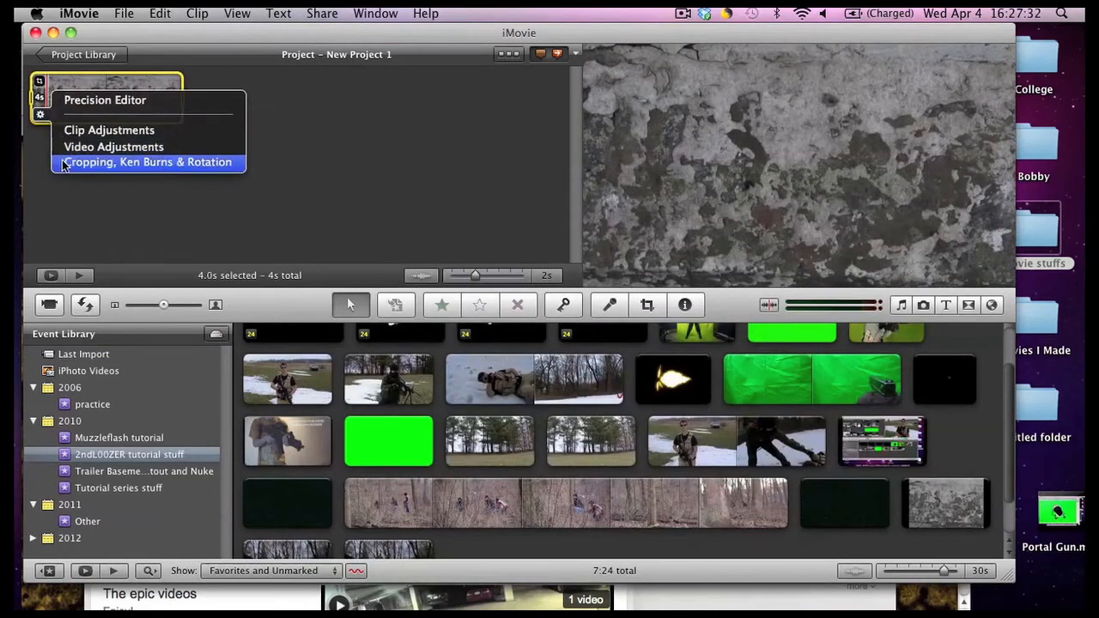
Step: Set the concrete texture background clip to Crop instead of Fit
click(148, 161)
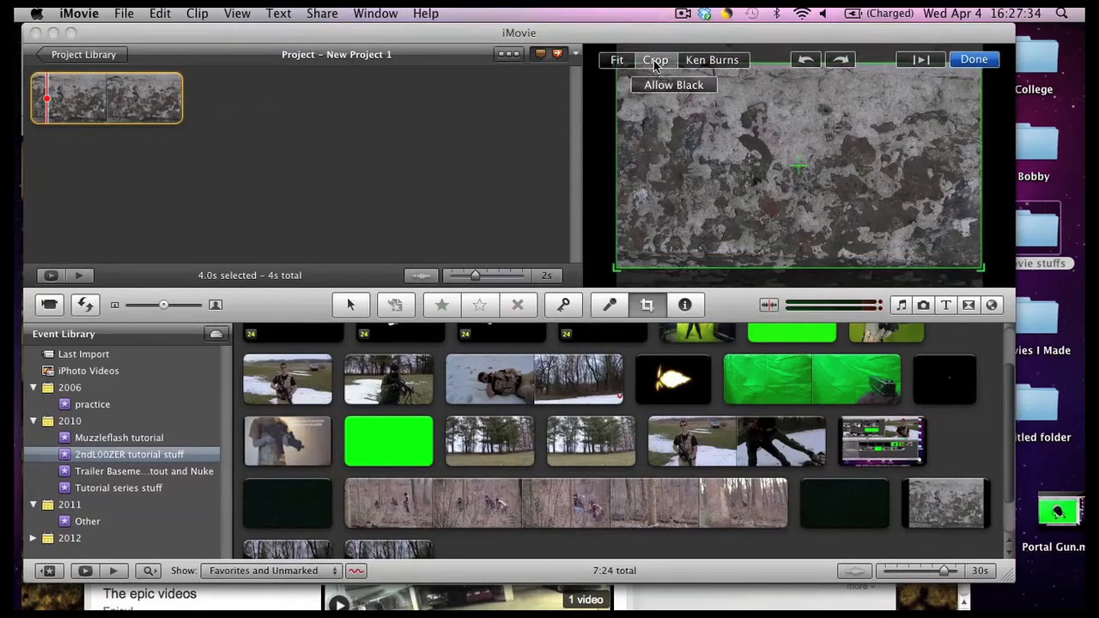
click(974, 58)
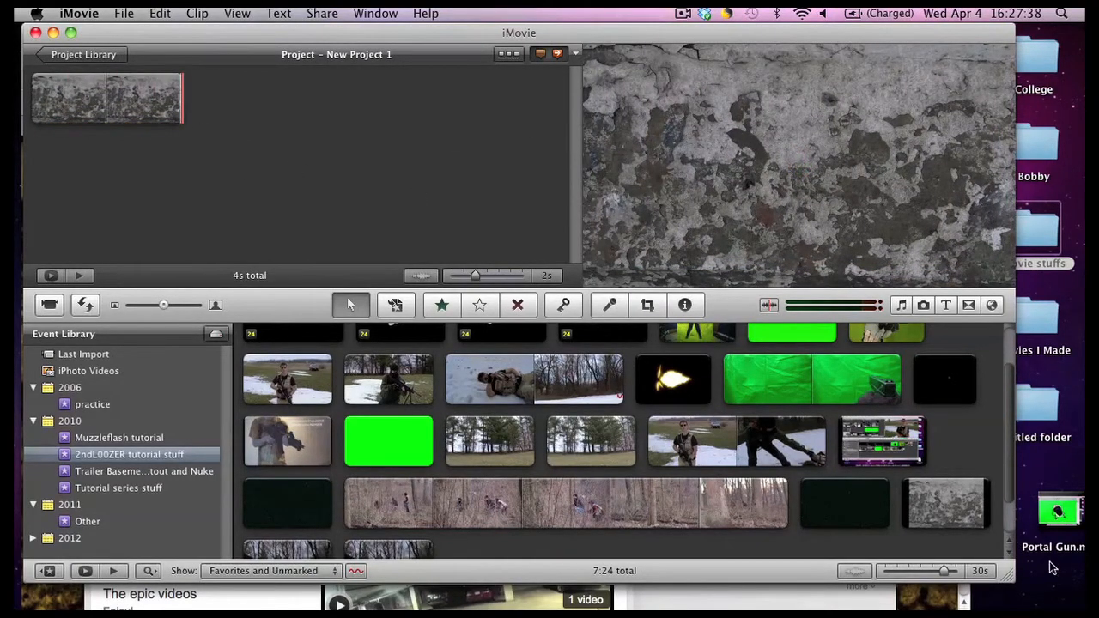
Step: Drop the Portal Gun recording onto the background clip as a Green Screen overlay
double_click(1058, 511)
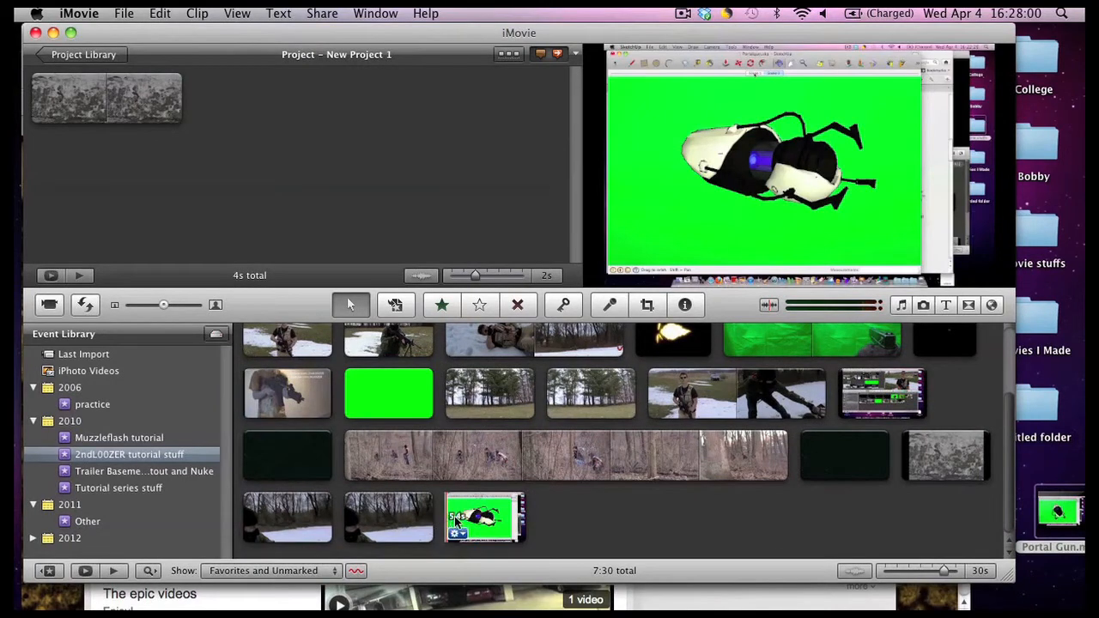
click(485, 519)
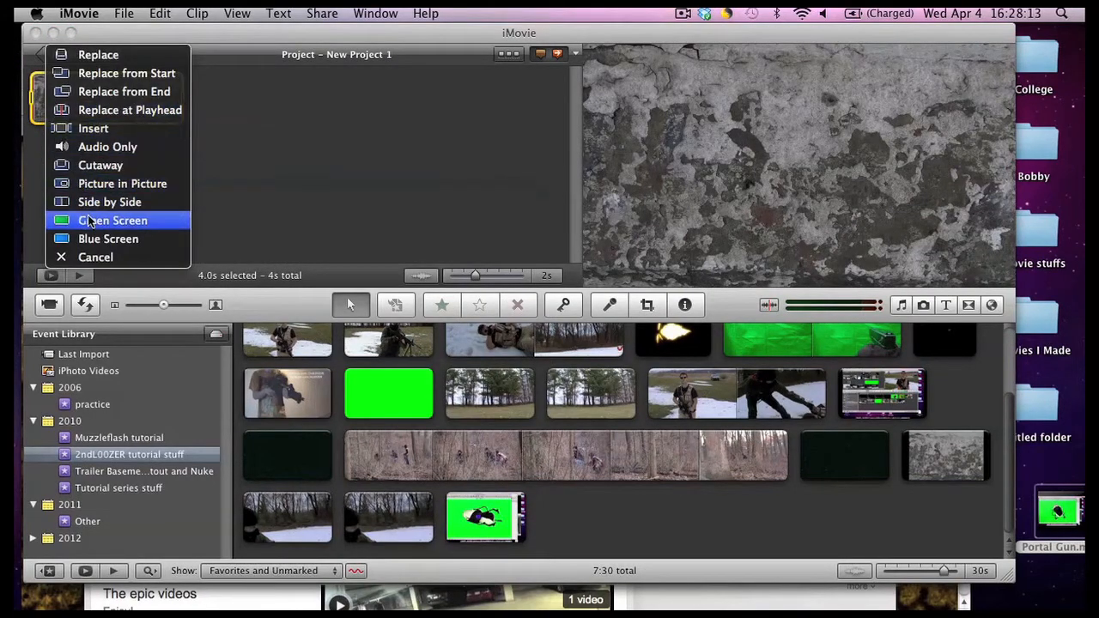
click(113, 219)
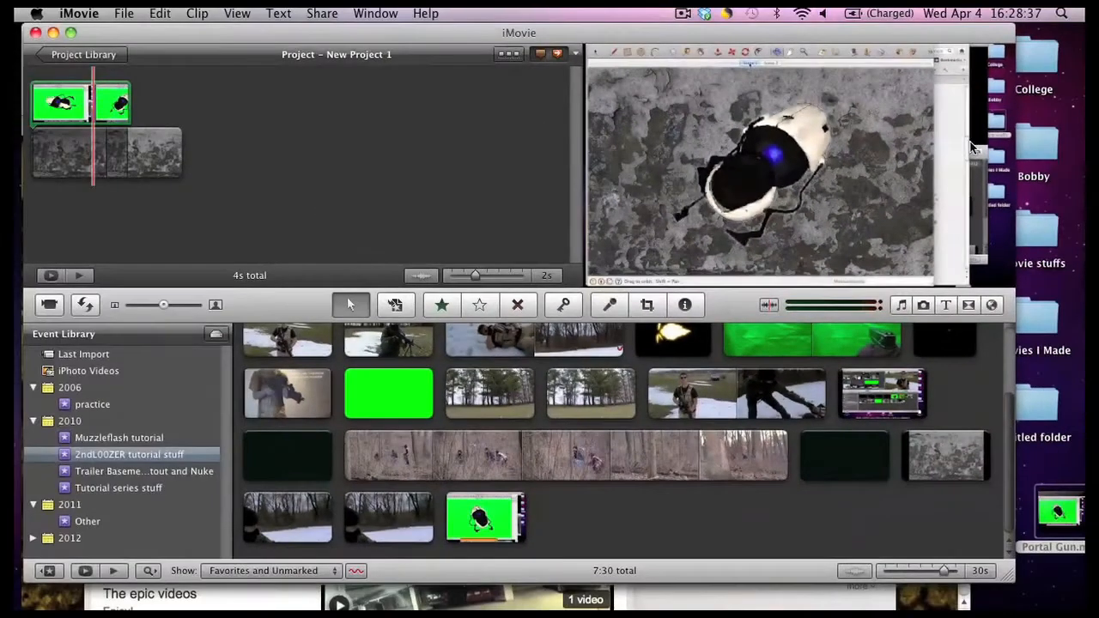
Step: Crop the green-screen portal gun clip tighter so the recorded window edges are trimmed, then apply
click(645, 305)
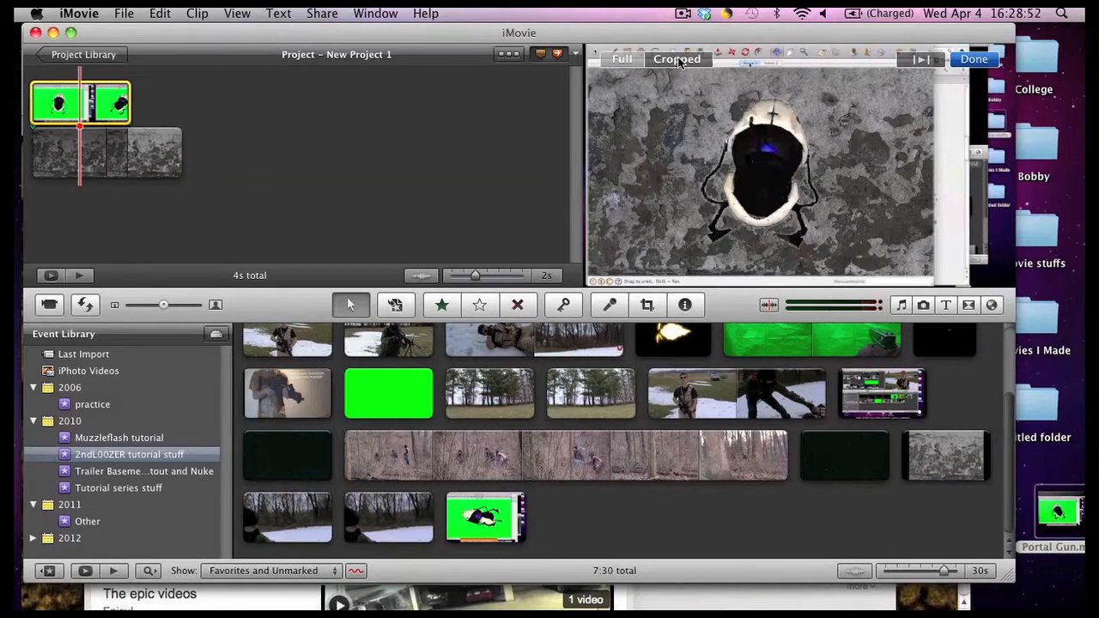
click(622, 58)
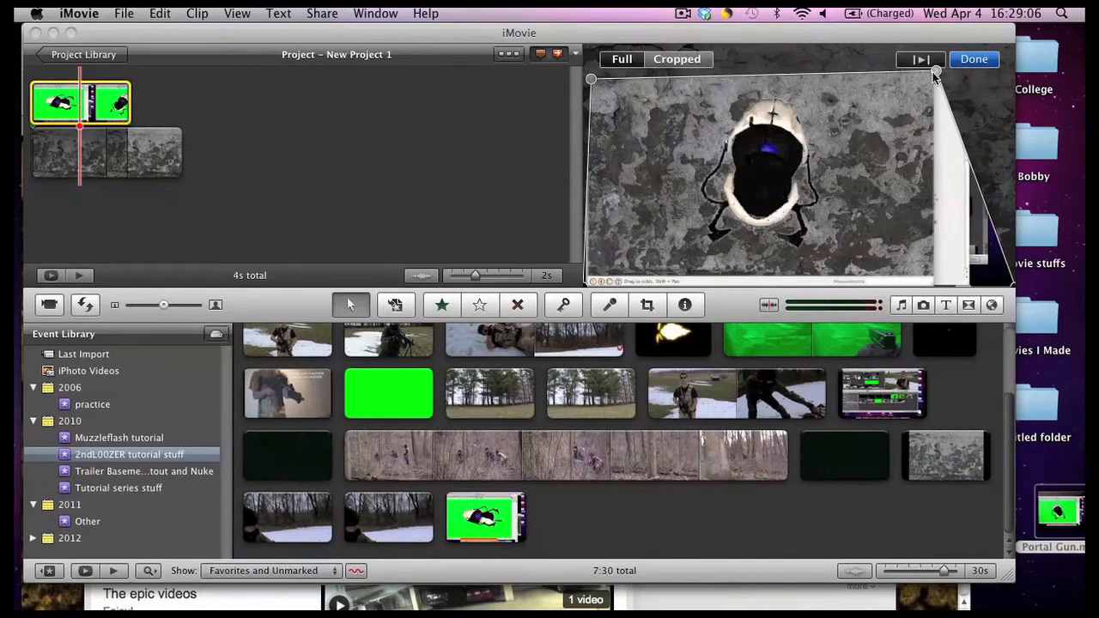
drag(936, 77, 1014, 296)
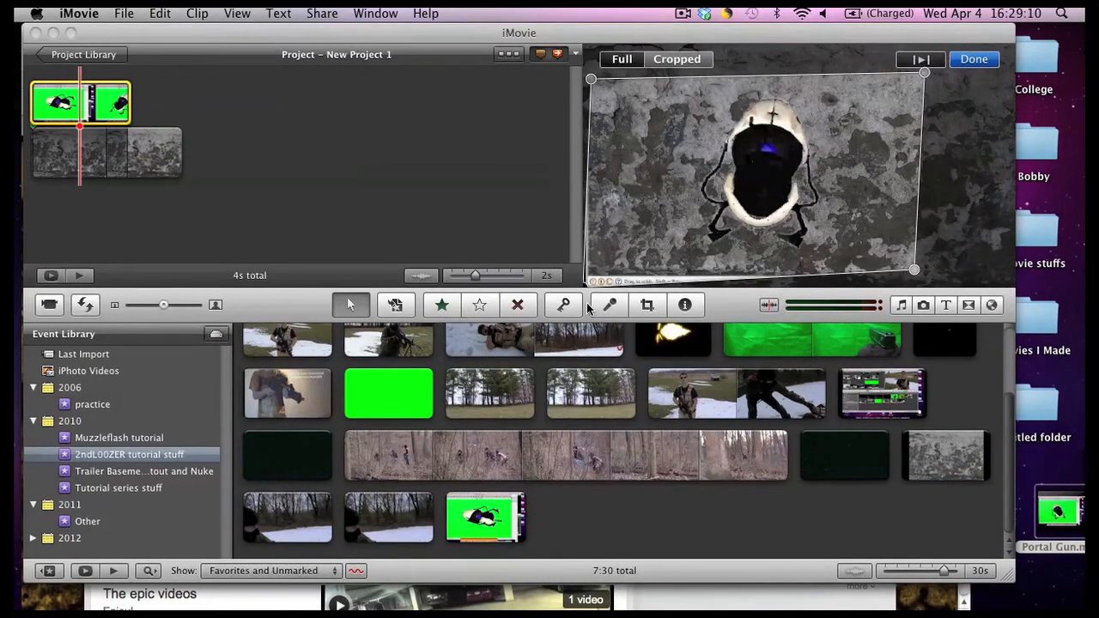
drag(591, 281, 597, 288)
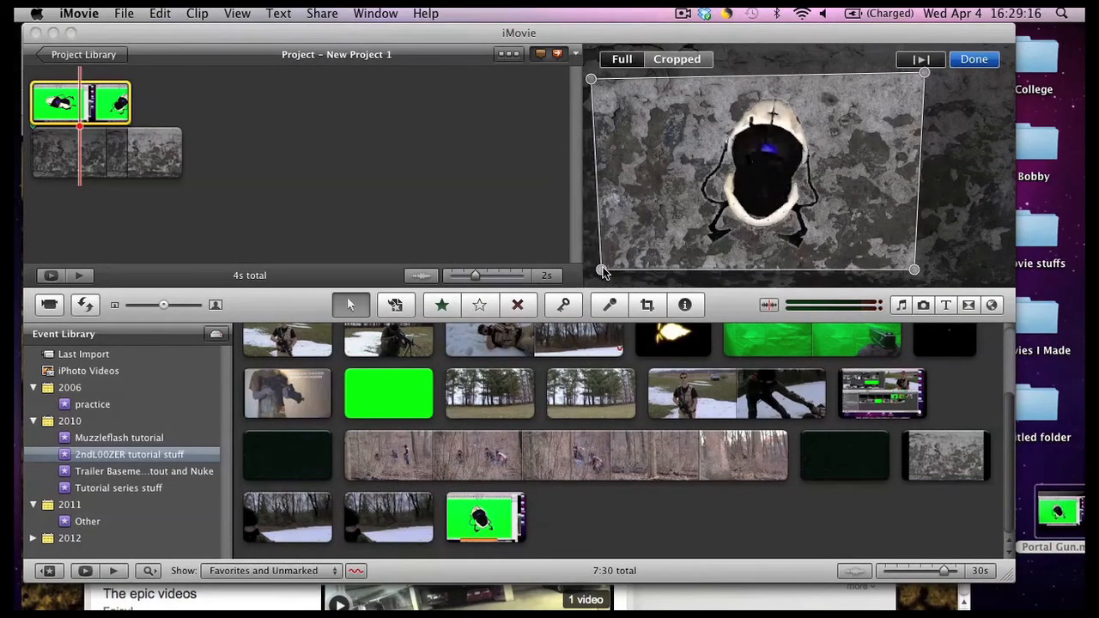
click(973, 59)
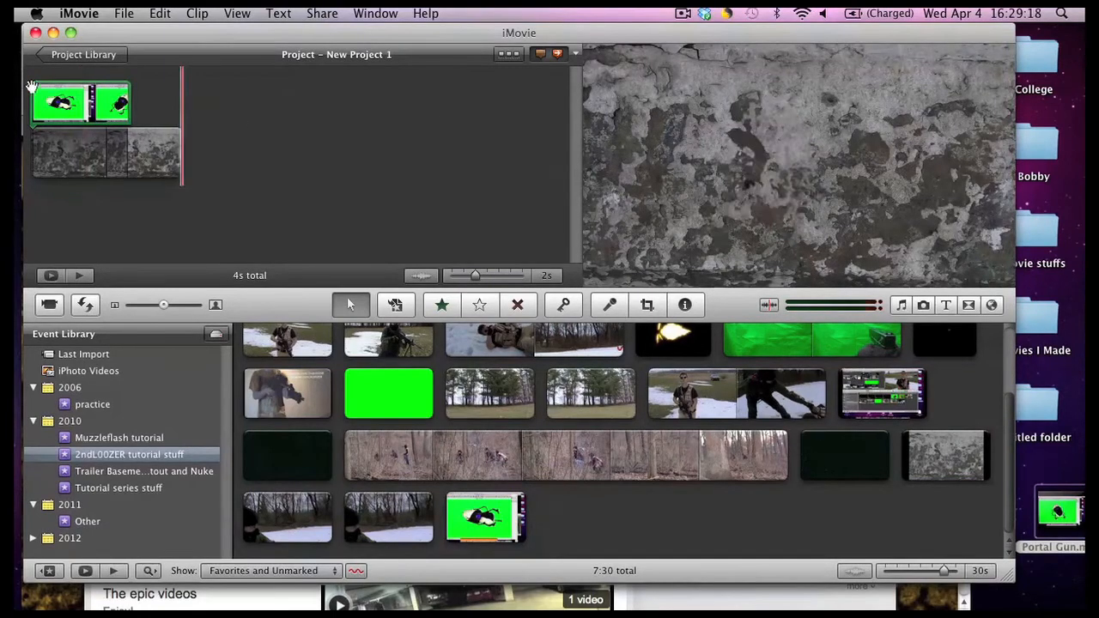